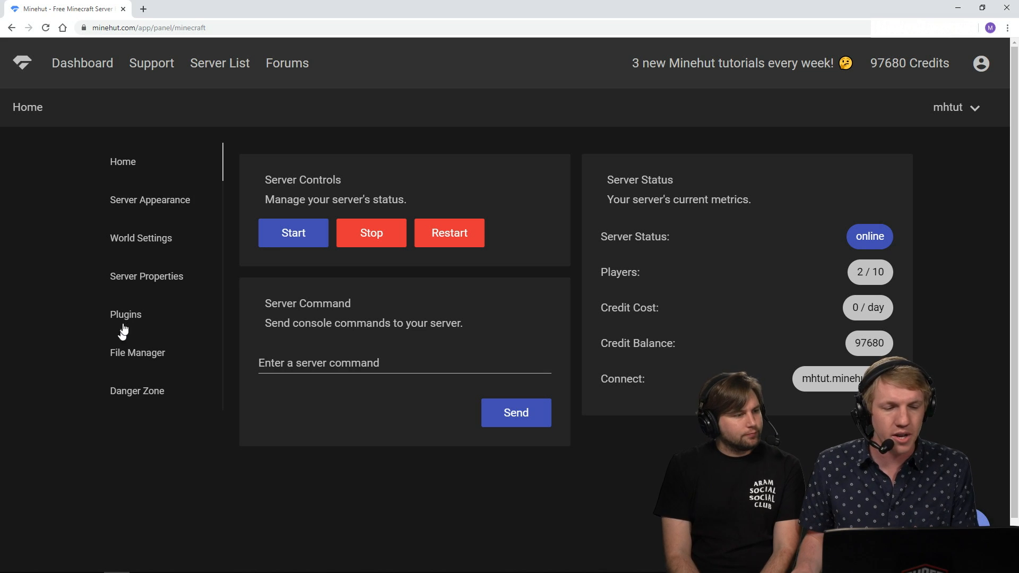
- Search the server plugins for "skray" and install the skRayFall Skript addon
click(125, 314)
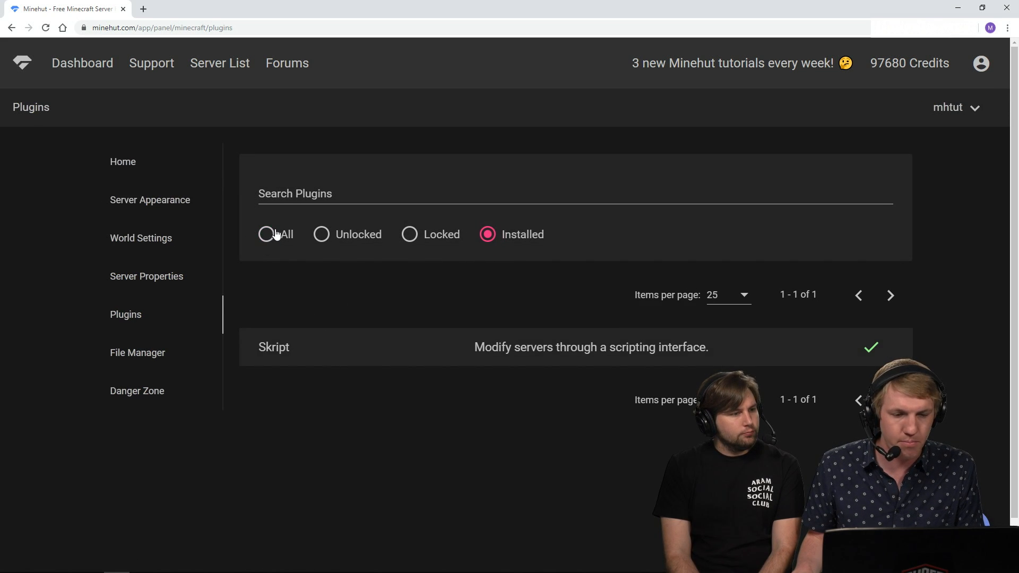
text(skra)
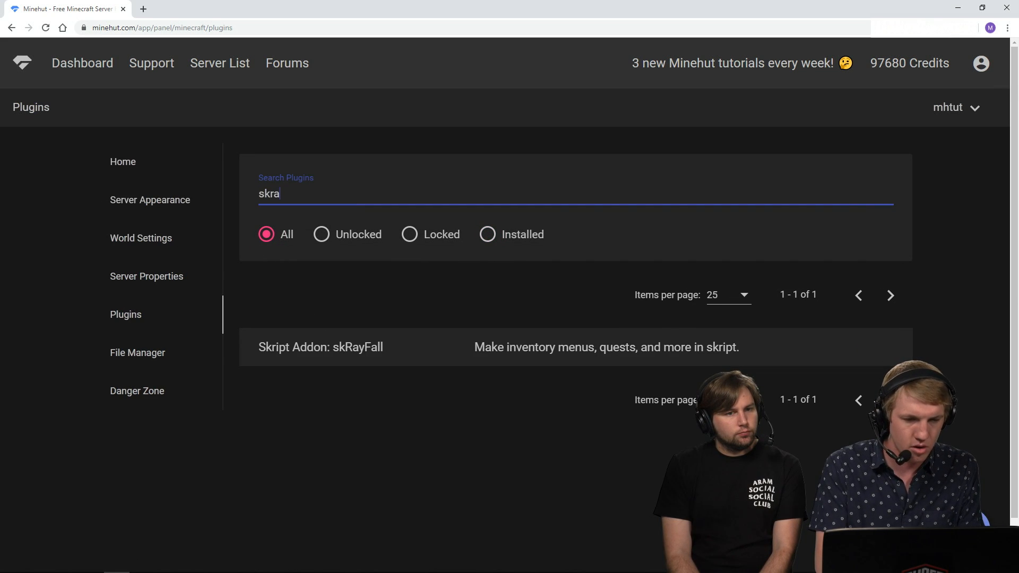
text(y)
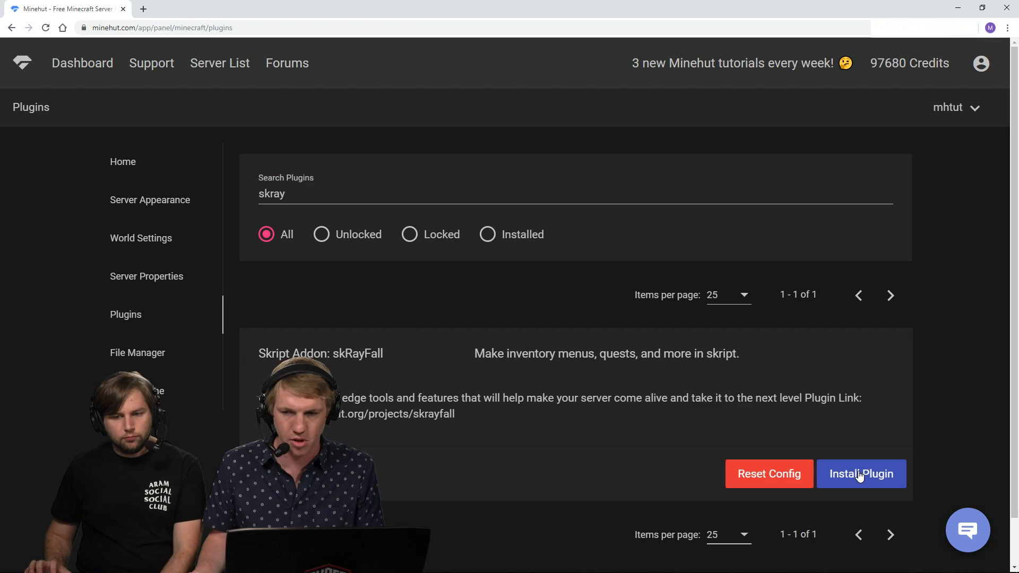
click(861, 474)
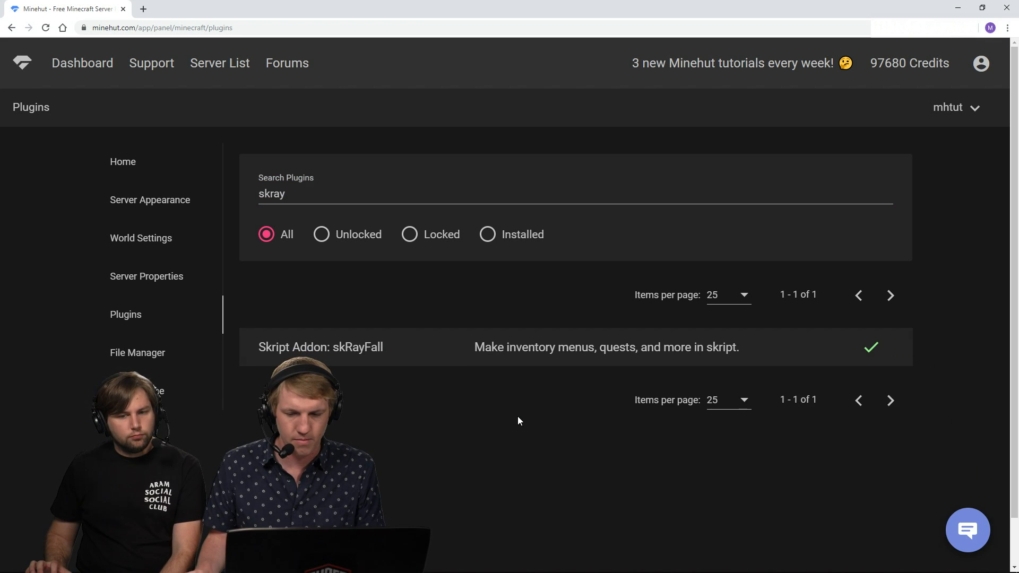
click(124, 162)
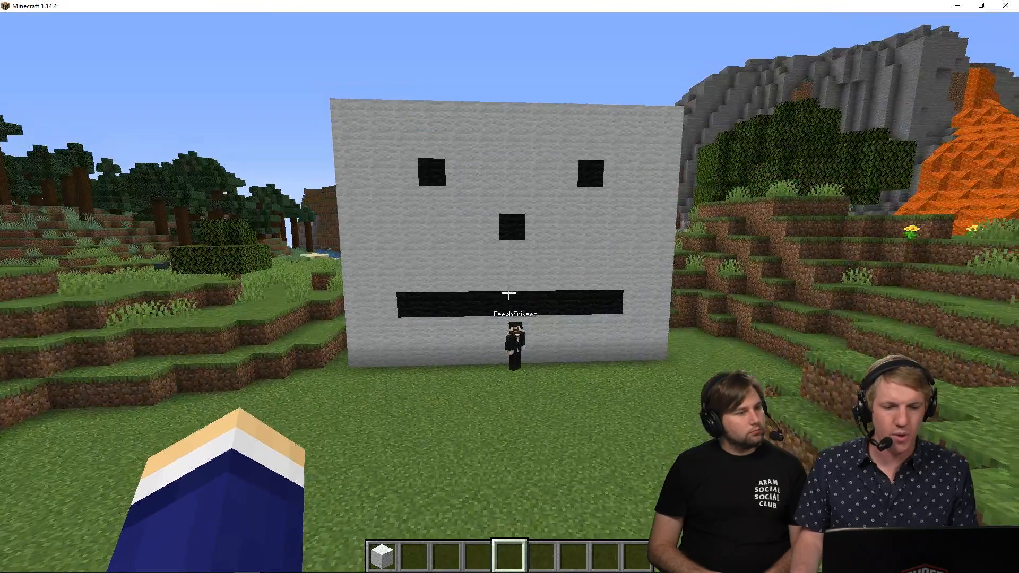
mouse_move(509, 286)
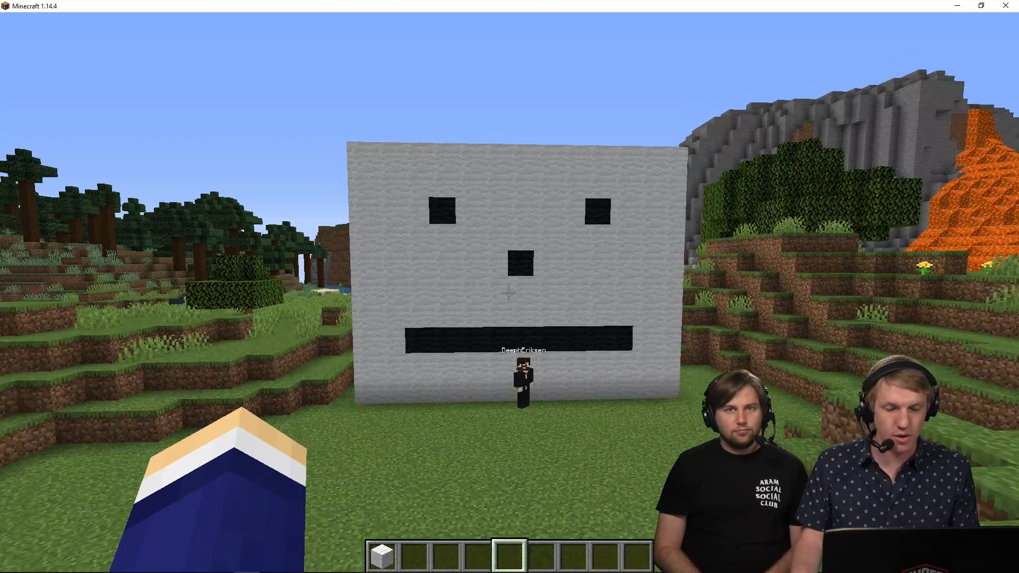
key(Escape)
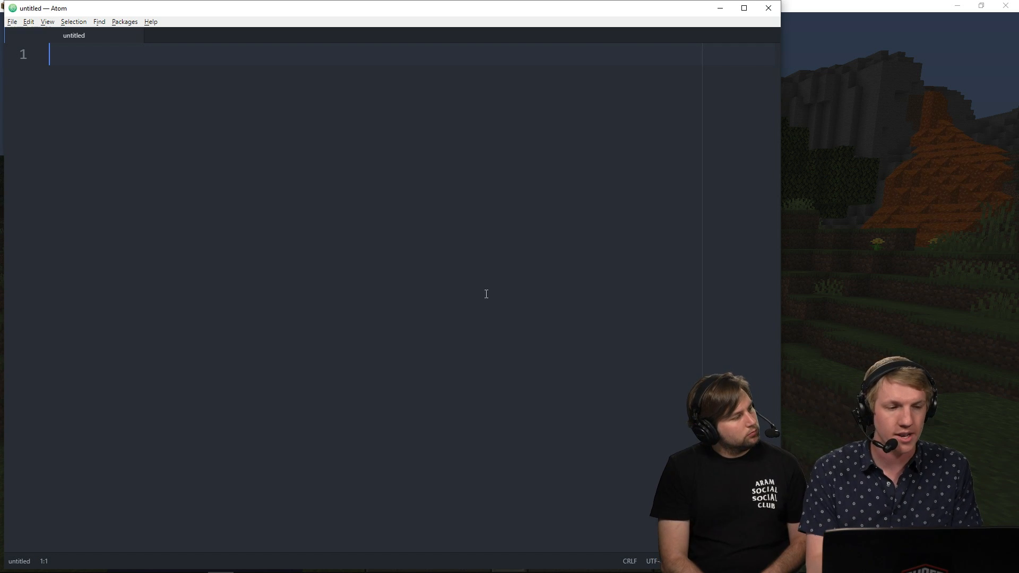
- Write an on join event creating a bossbar titled "Welcome %player%"
text(on join:)
text(c)
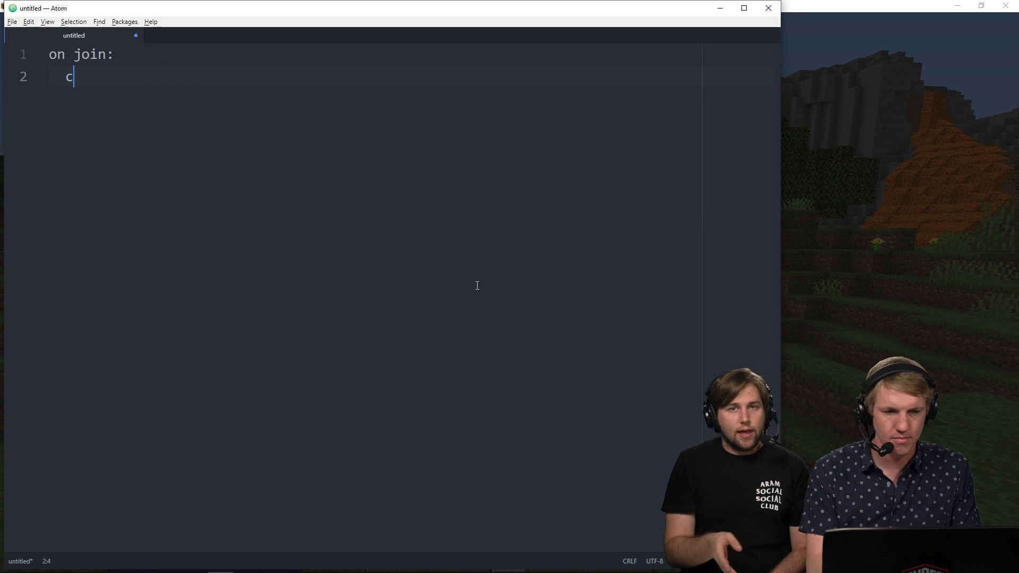
text(reate)
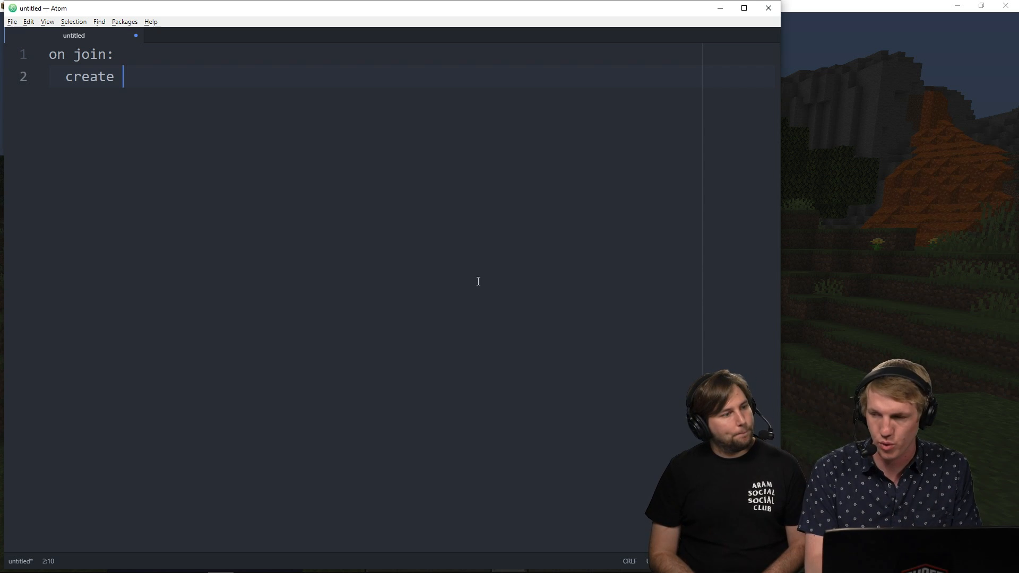
text(bossbar titl)
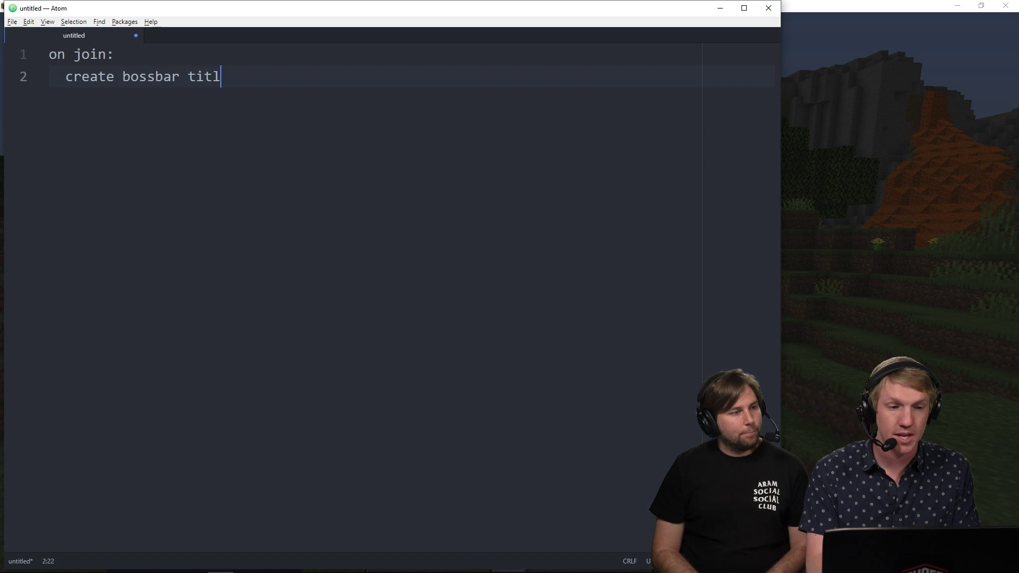
text(ed "Welcome")
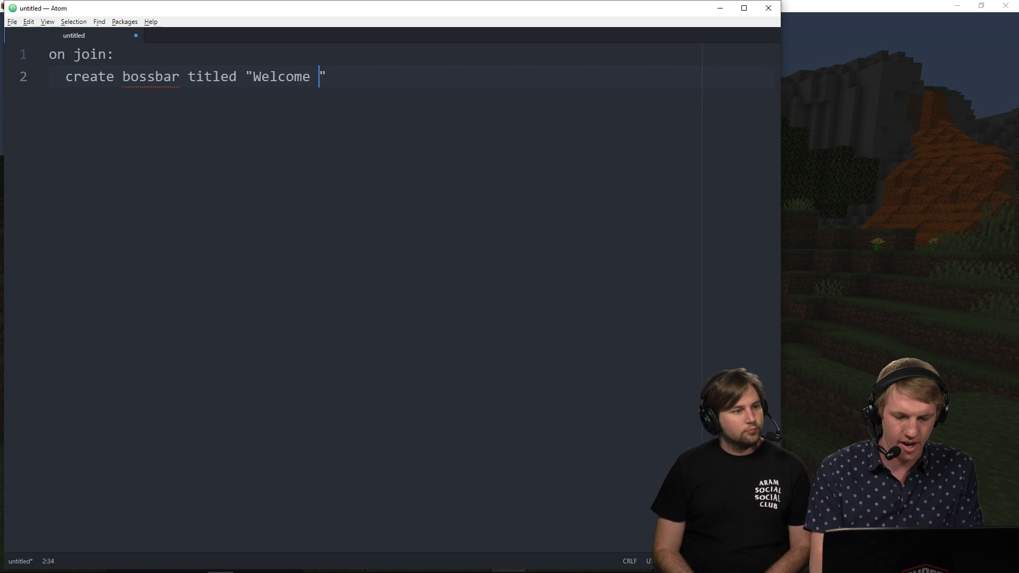
text(%player)
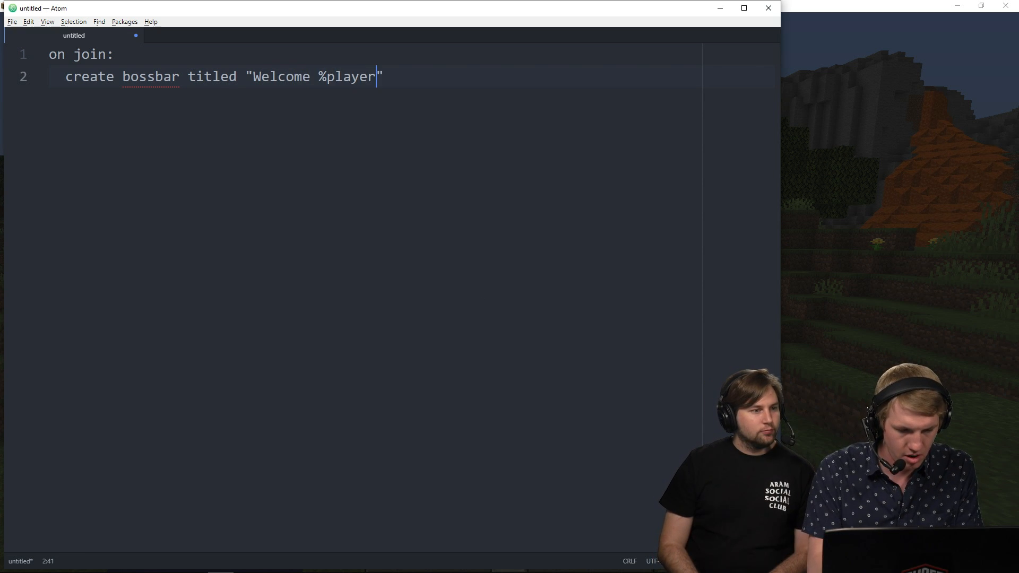
text(%)
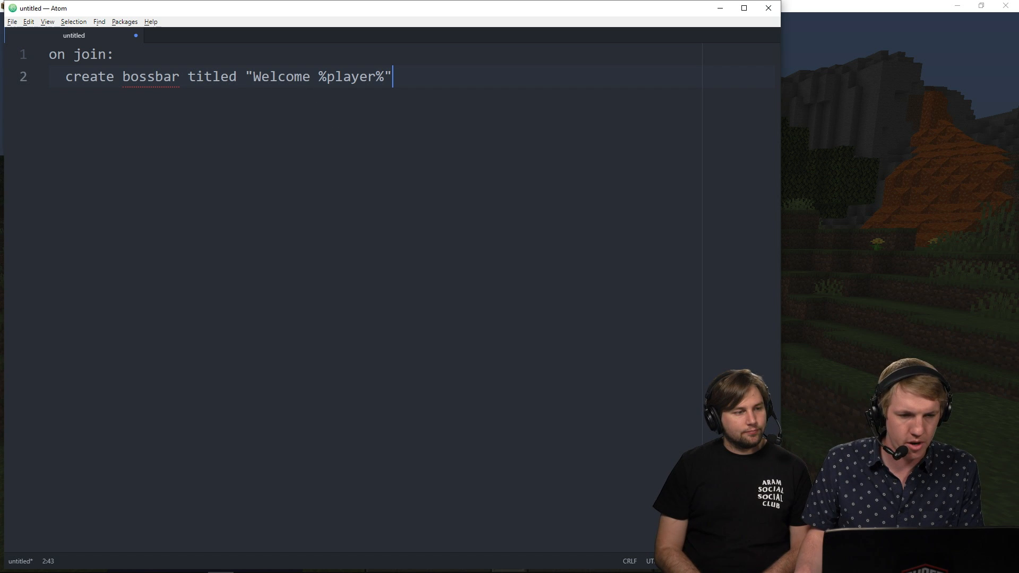
- Colour-format the title as "&l&bWelcome &r&c%player%"
text(&l&b)
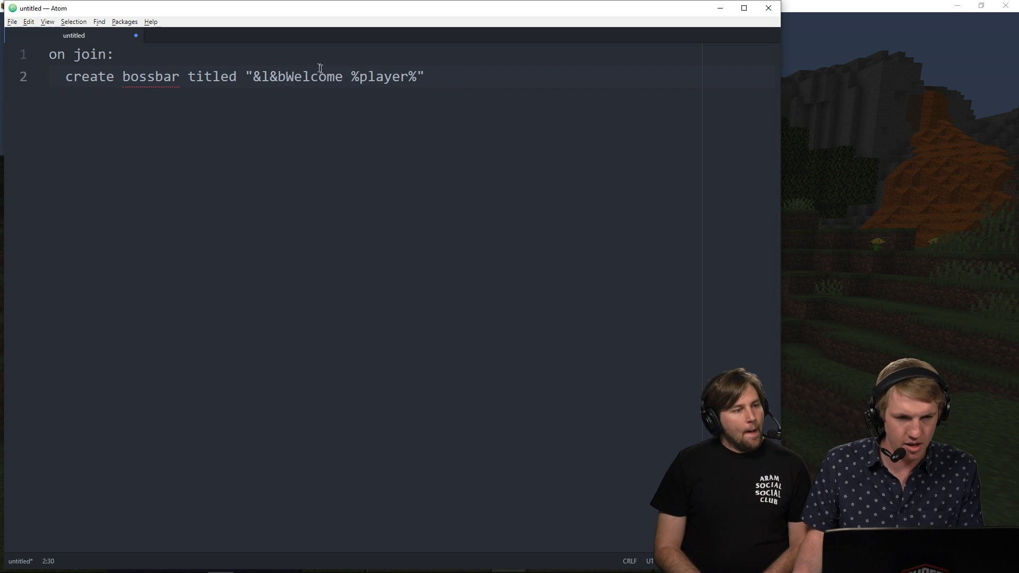
text(&)
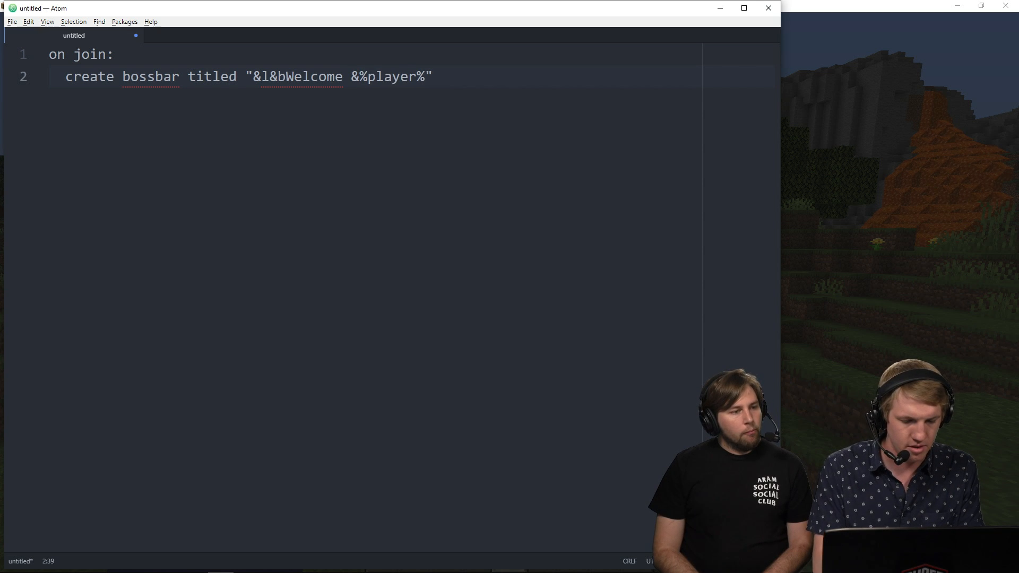
text(&r&c)
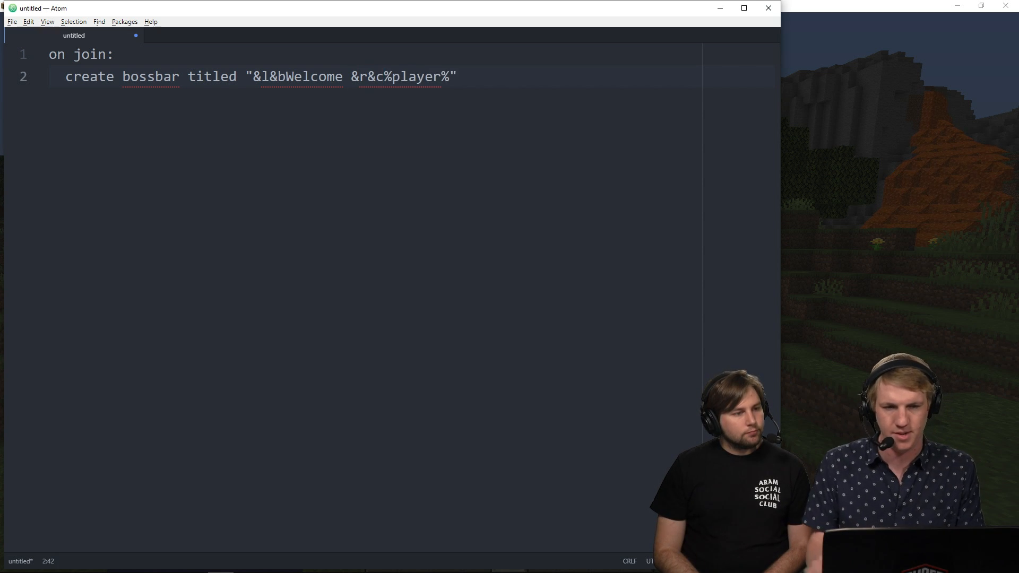
click(384, 77)
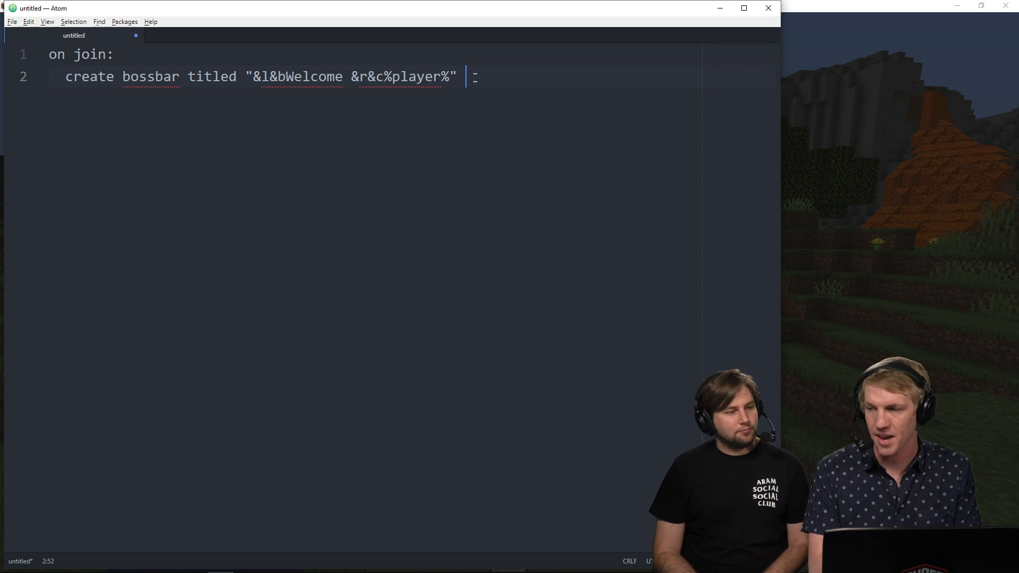
- Append id "welcome.%player's uuid%" for player with progress 100 and colors green
text(and id ")
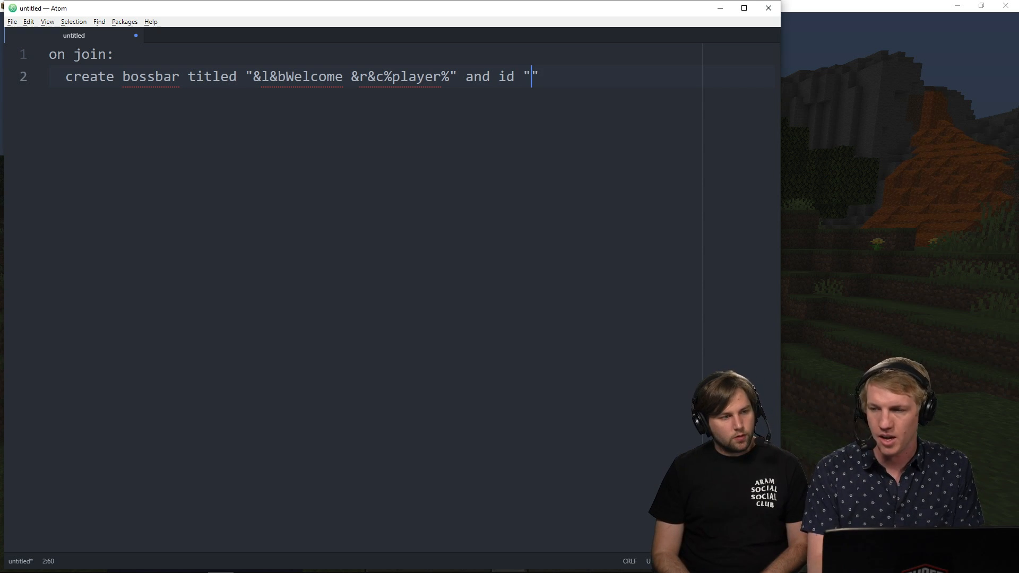
text(welcome.)
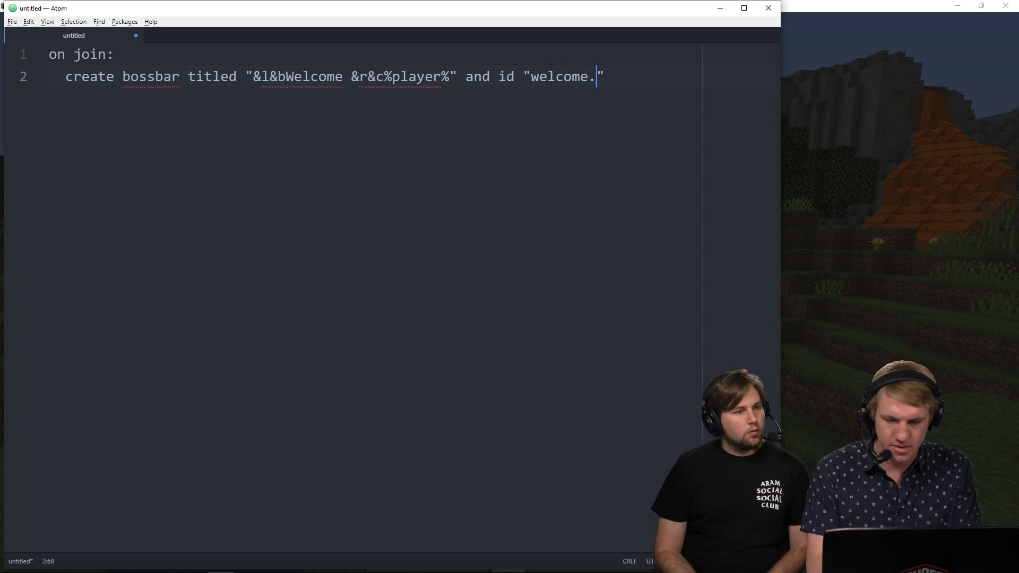
text(&pl)
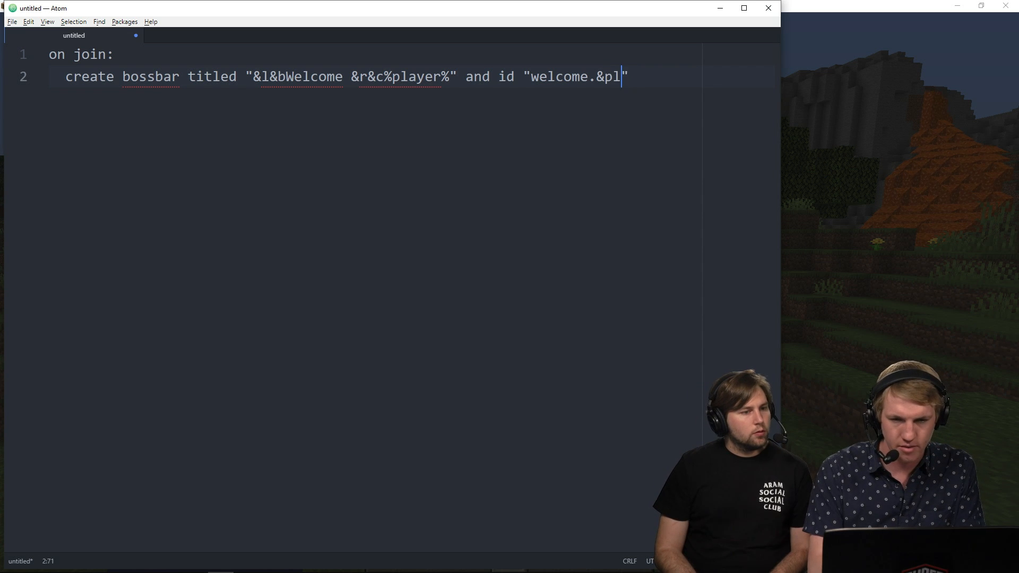
key(Backspace)
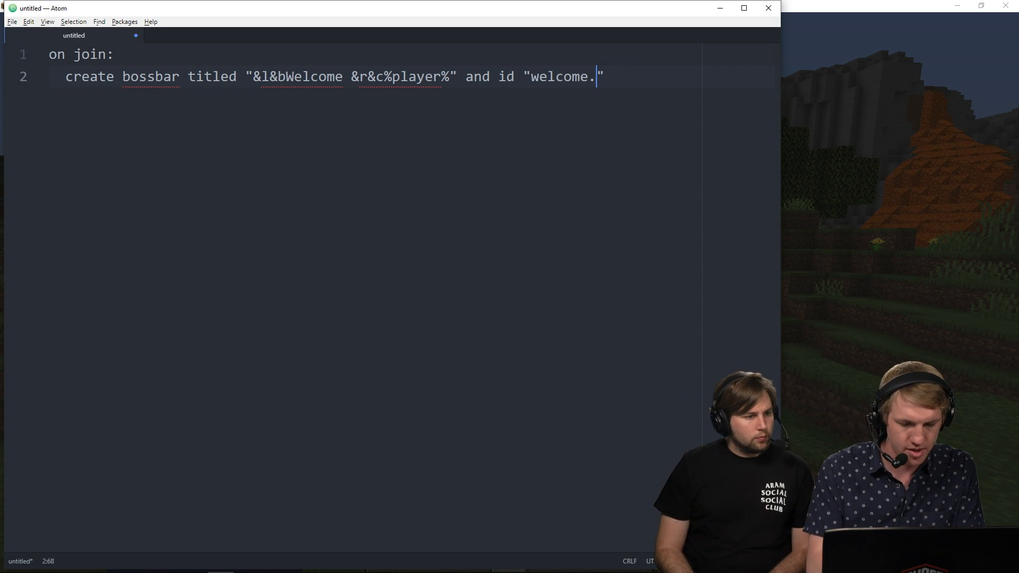
text(%player's uuid)
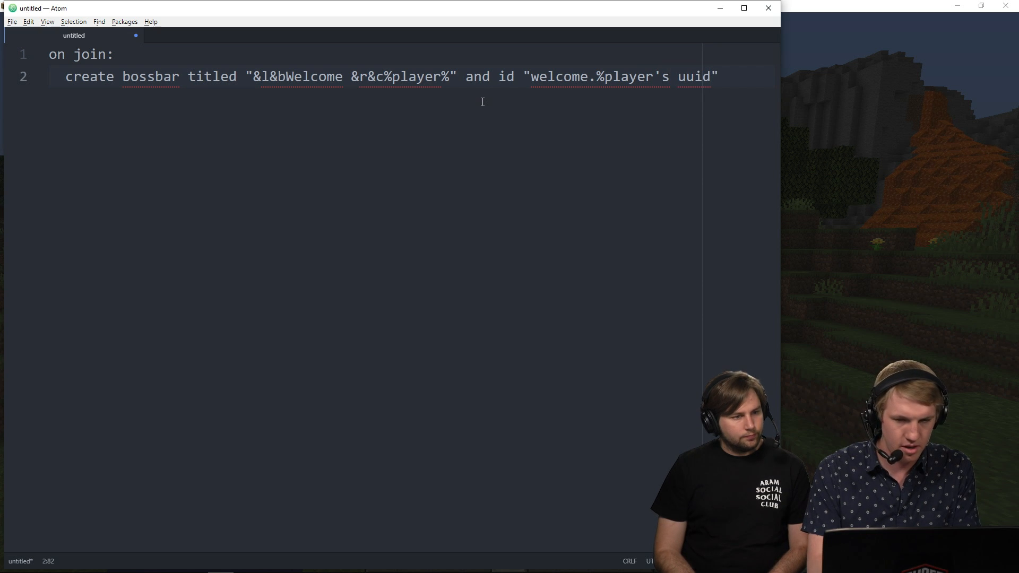
text(%)
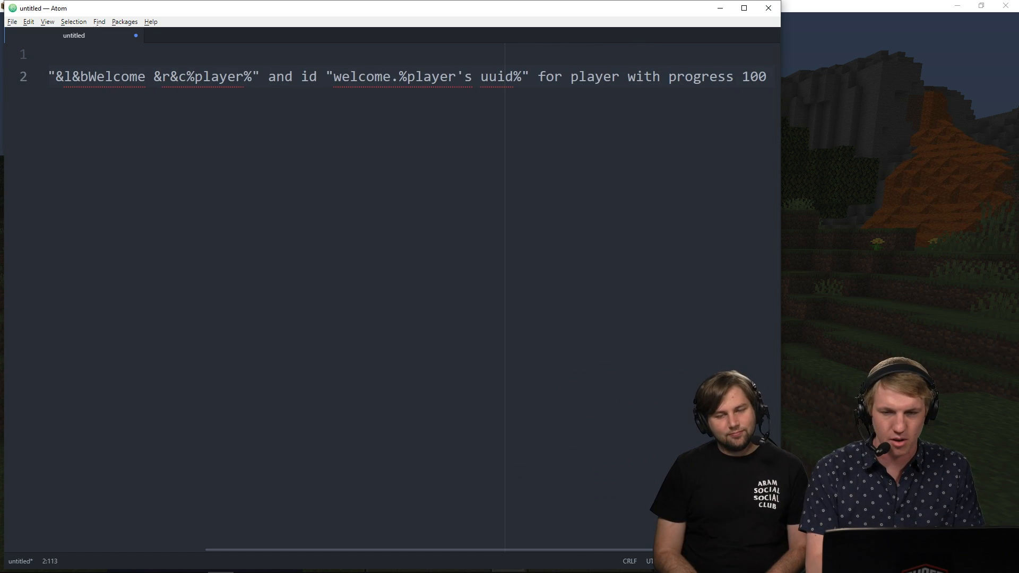
text(with colors green)
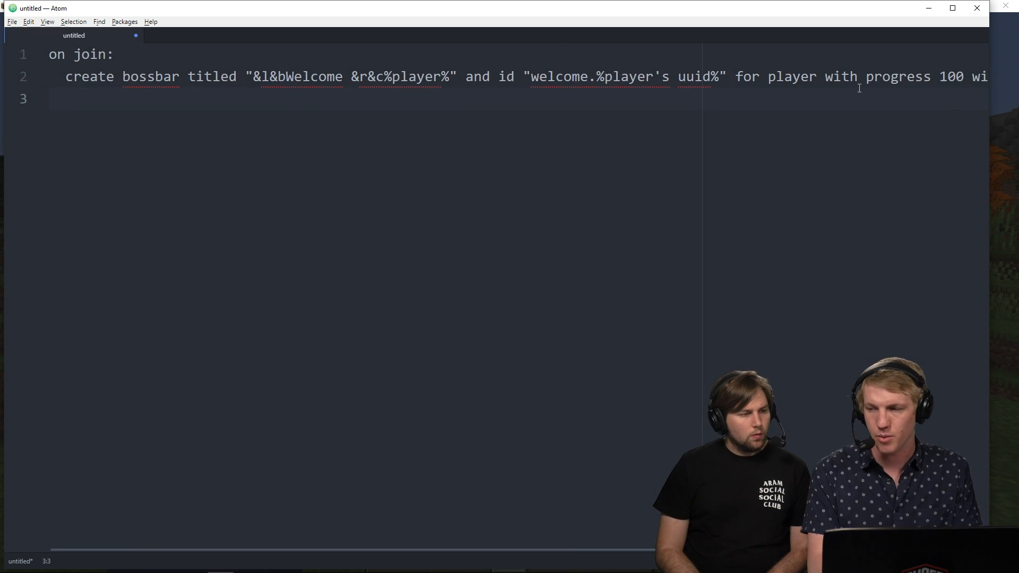
- Add a wait of 5 ticks and start a loop of 100 times
text(wait 5 ticks)
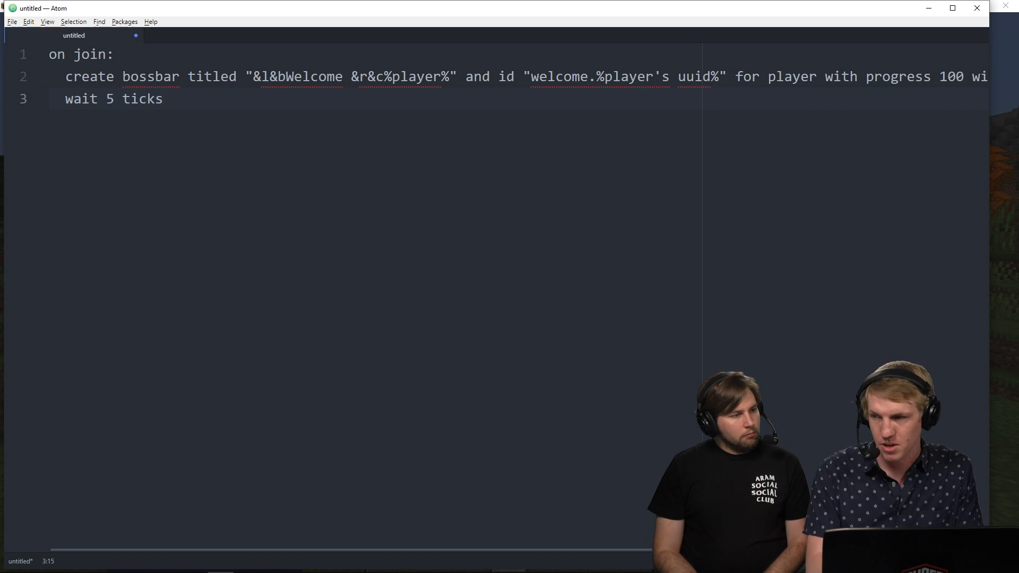
text(loop 100 times:)
text(set)
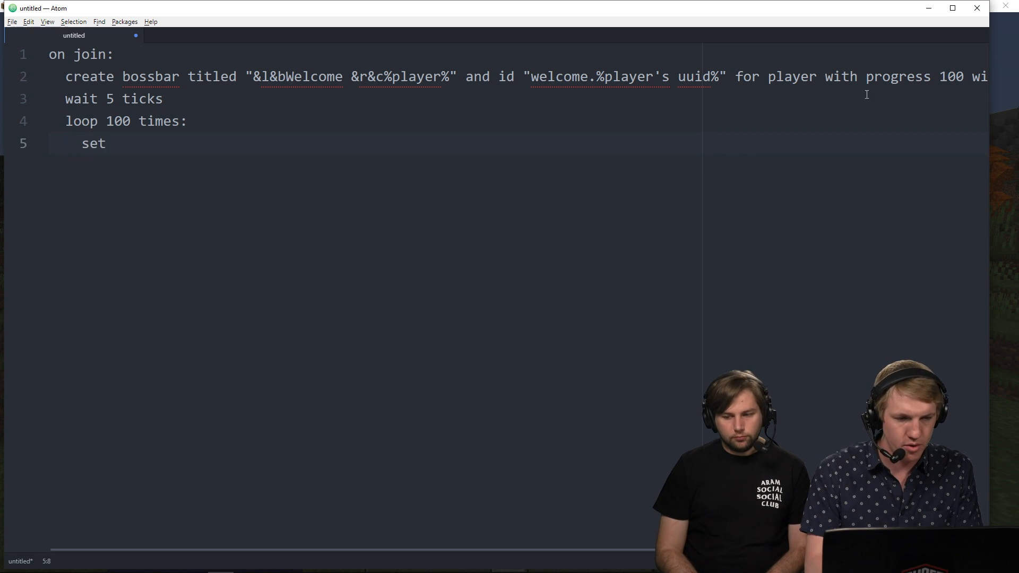
- Inside the loop set {_Value} to value of bossbar "welcome.%player's uuid%"
text({})
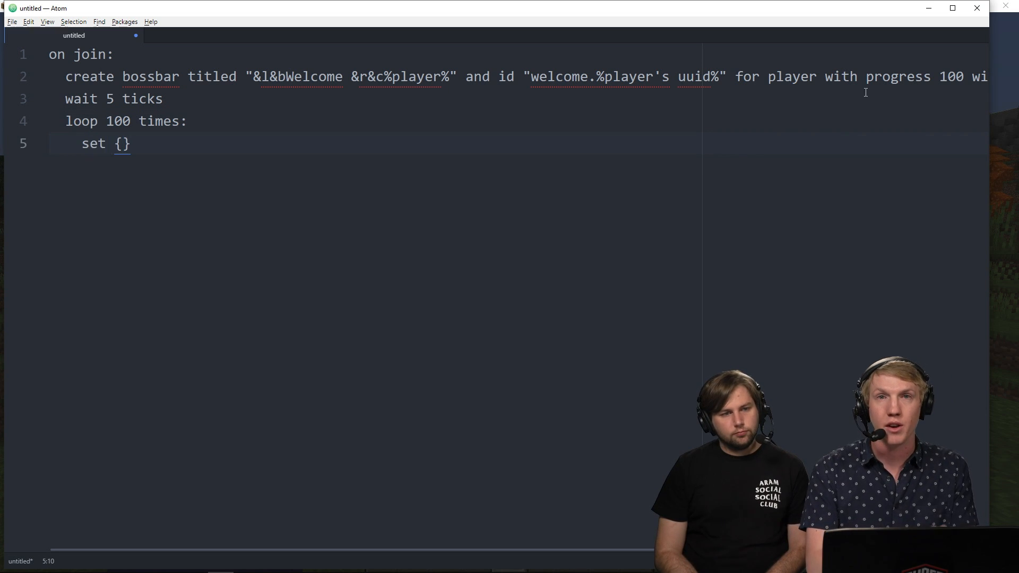
text(_V)
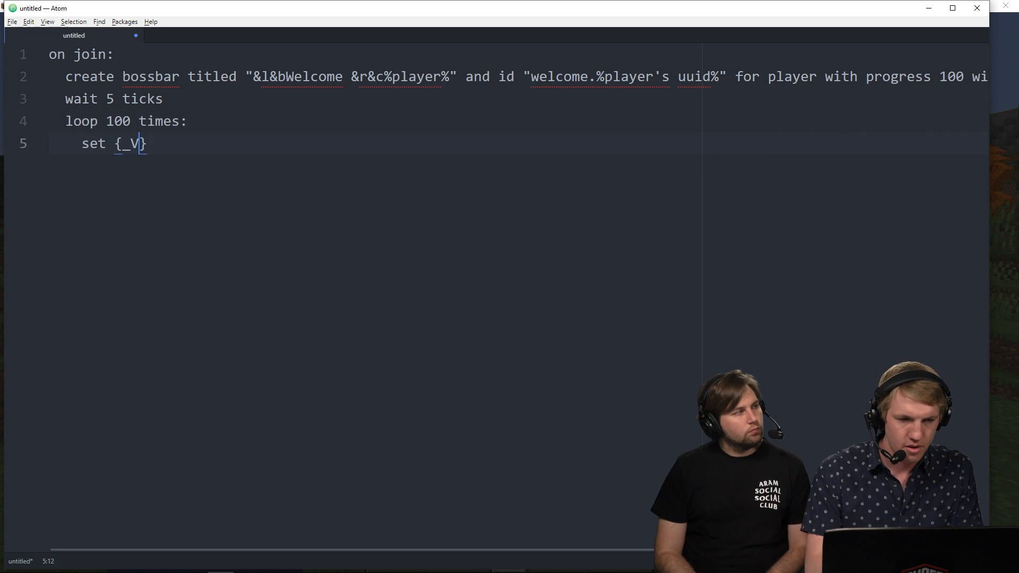
text(alue)
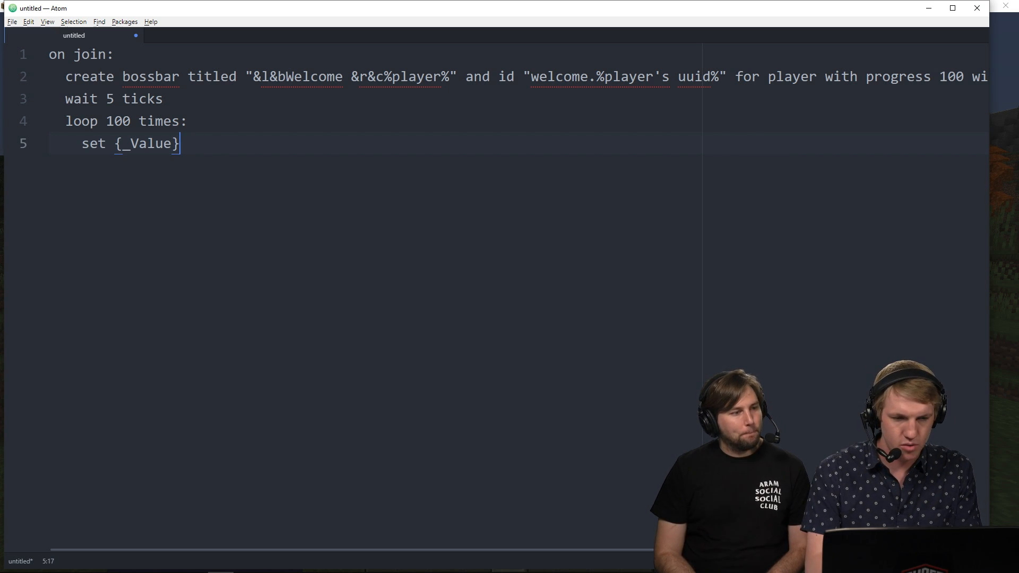
text(to value of)
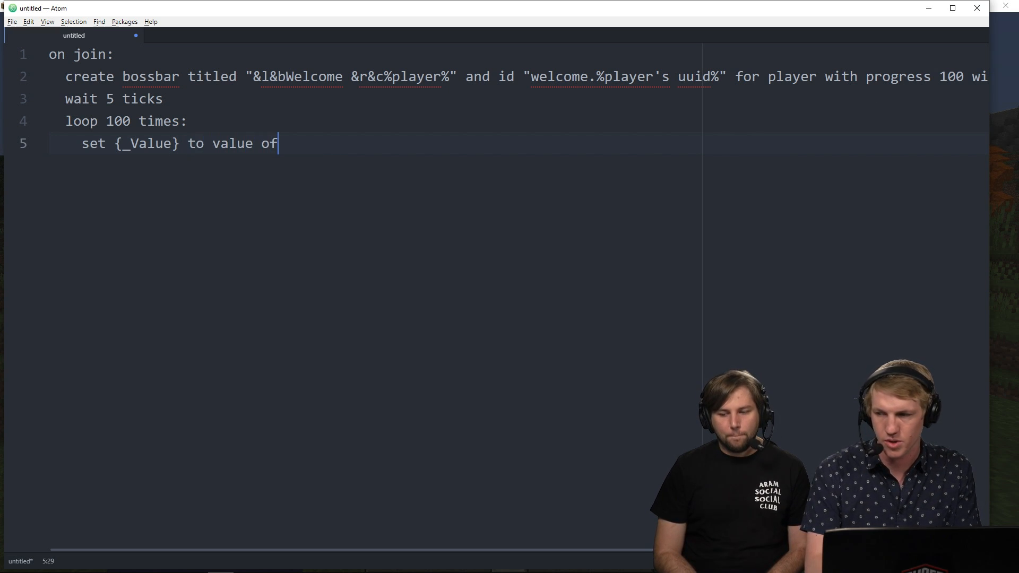
text(bossbar "")
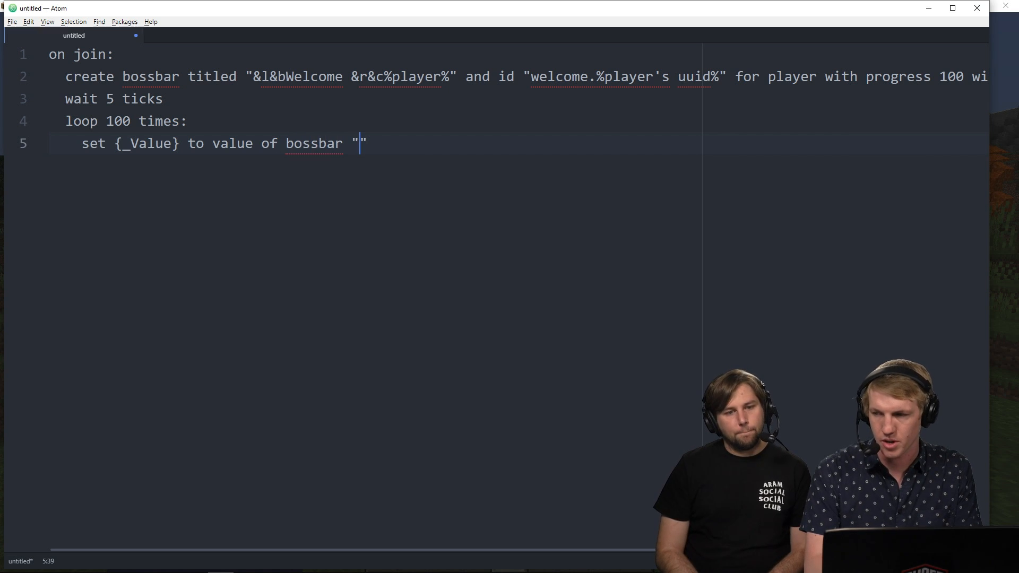
mouse_move(875, 89)
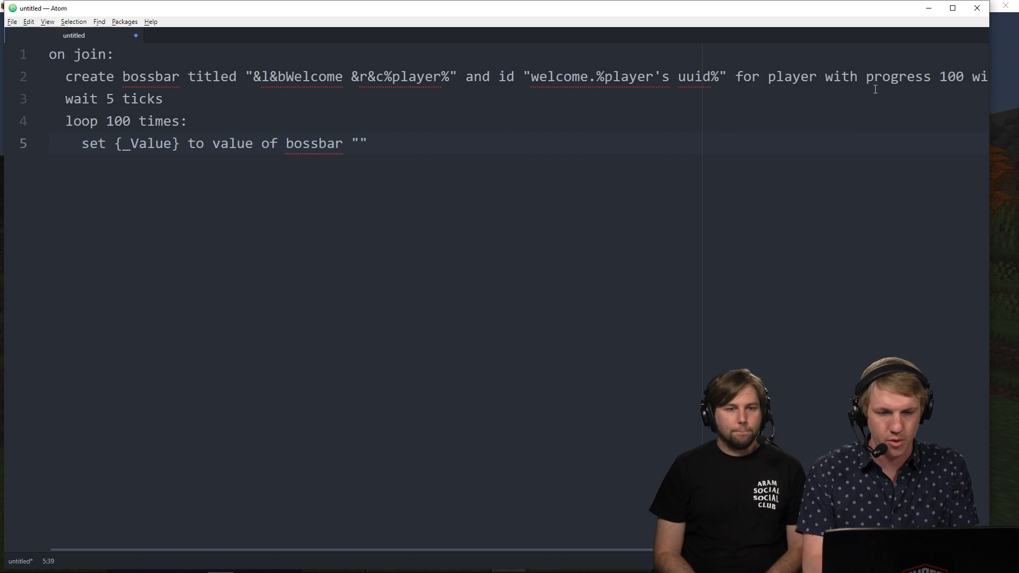
text(Welcome.)
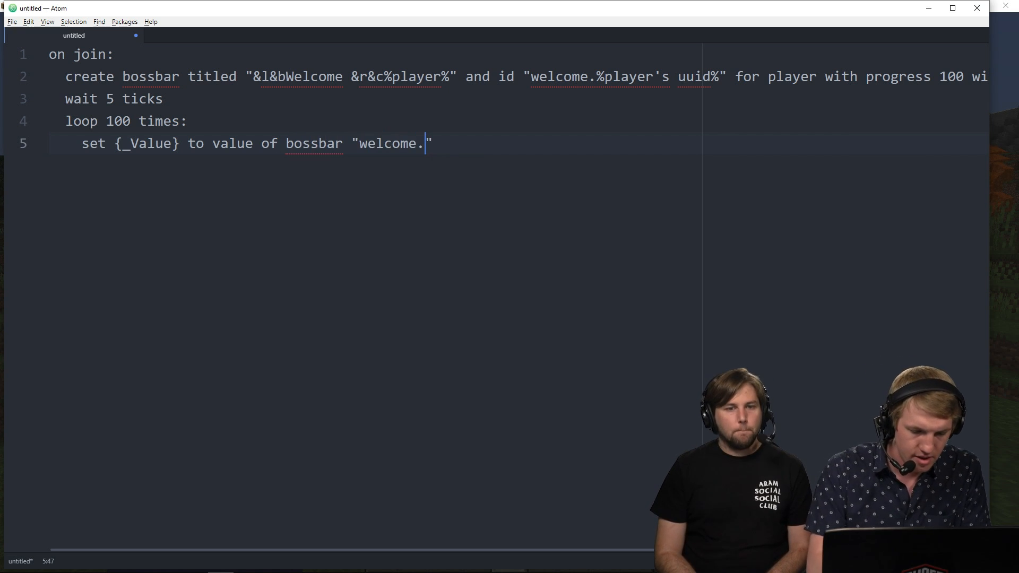
text(%player's uu)
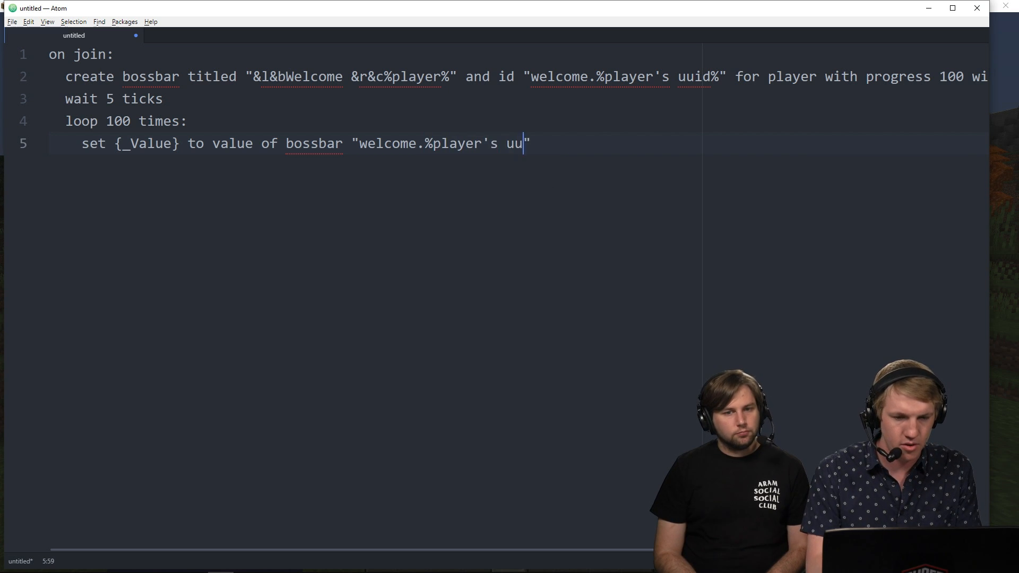
text(id%)
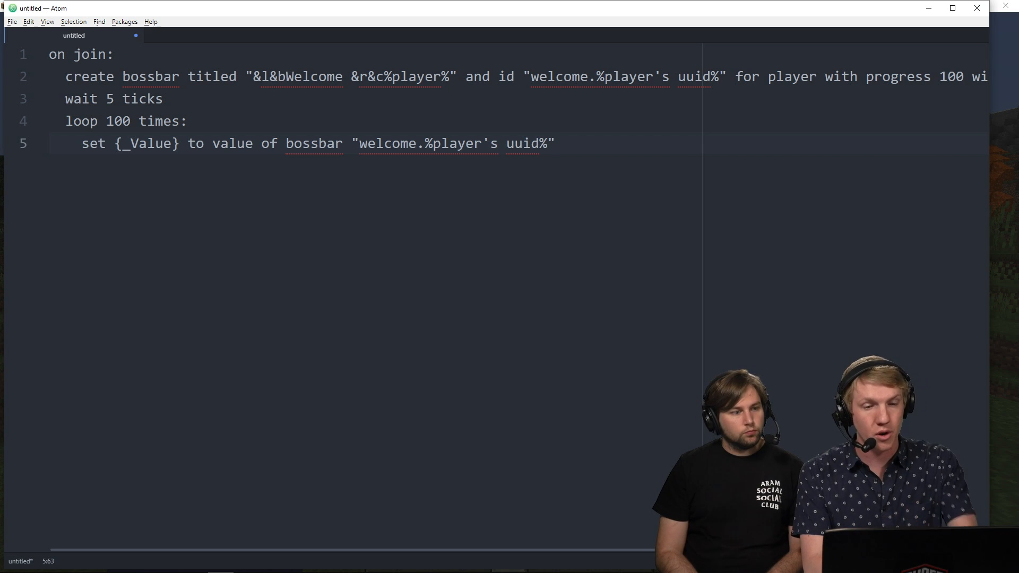
- Add a line removing 1 from {_Value}
text(remove)
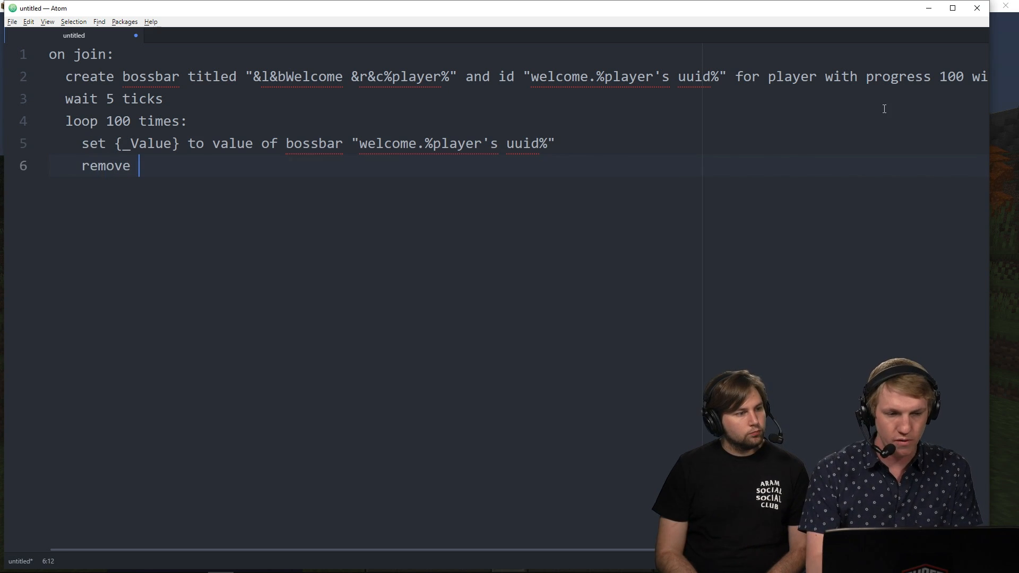
text(1 from)
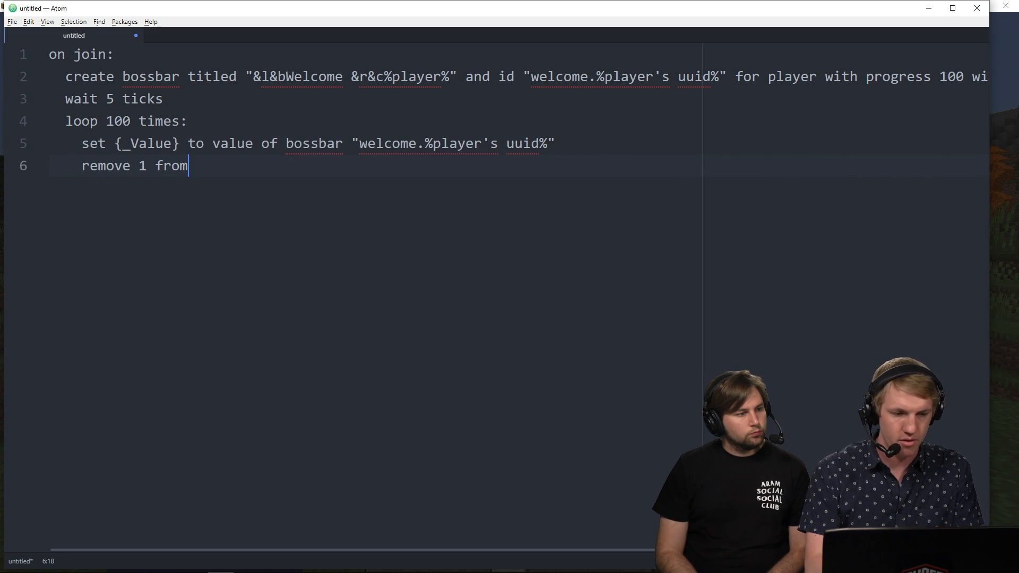
text({_Value})
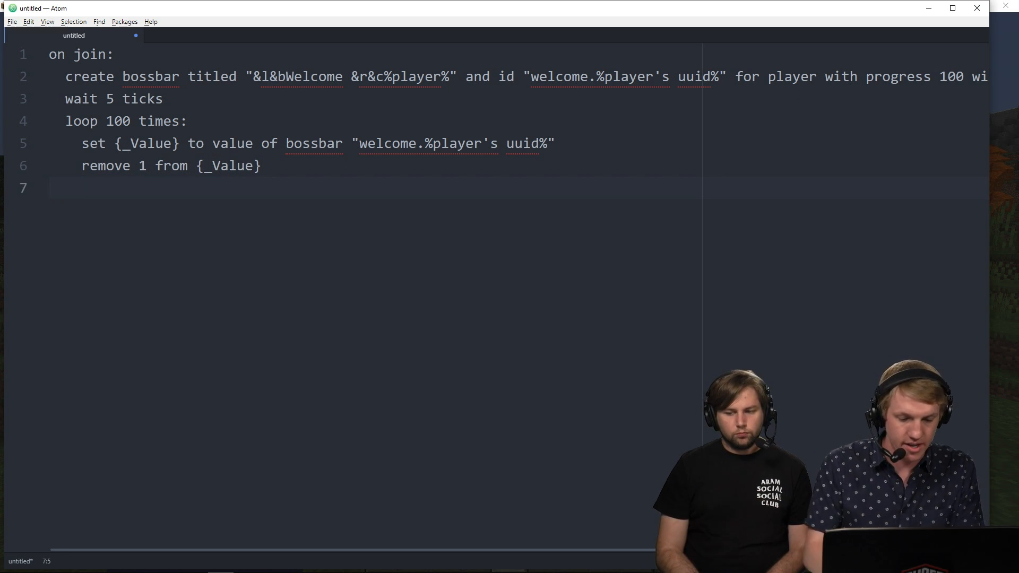
- Set bossbar "welcome.%player's uuid%" value to {_Value} and begin the next line
text(set)
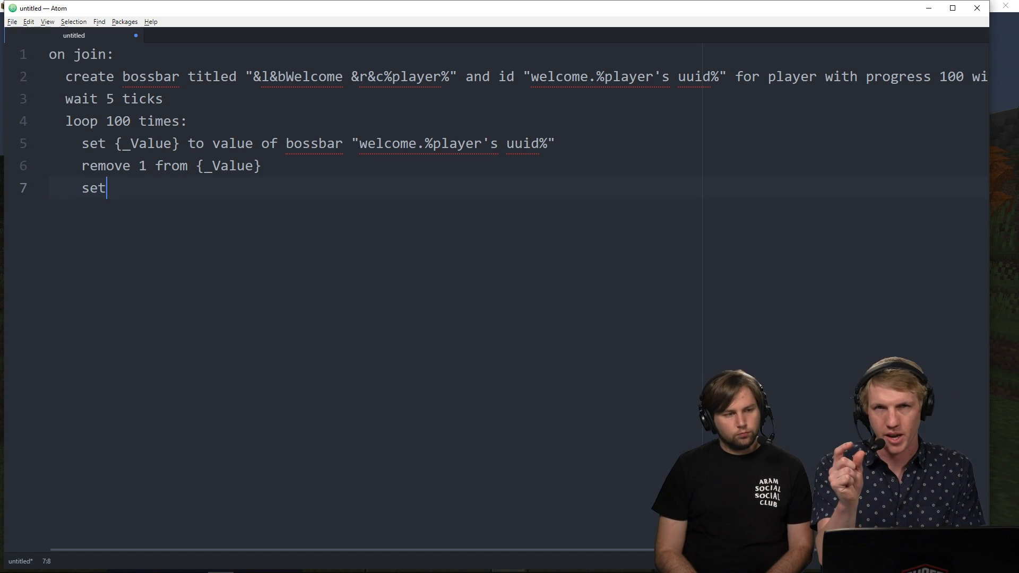
mouse_move(569, 138)
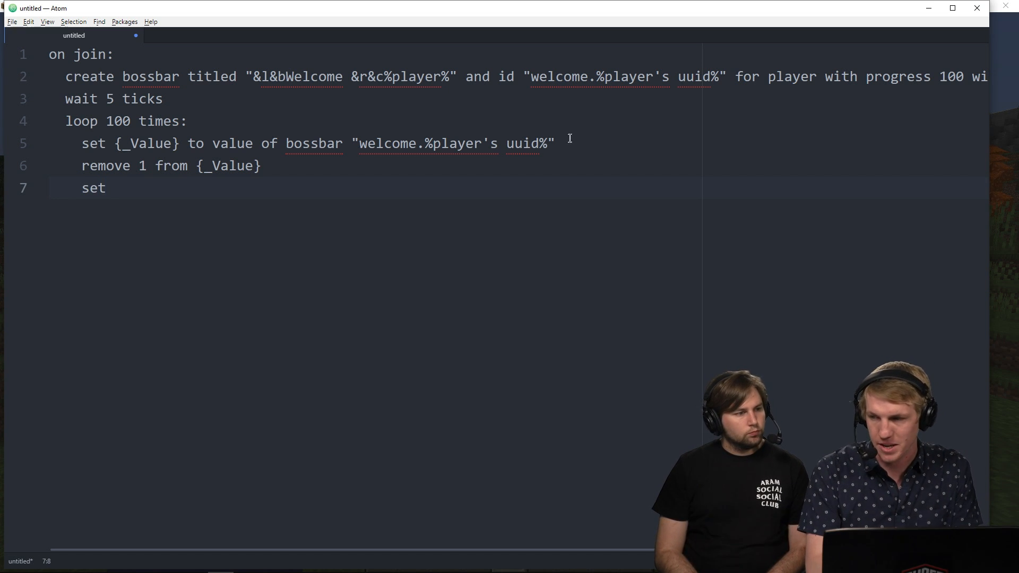
text(bossb)
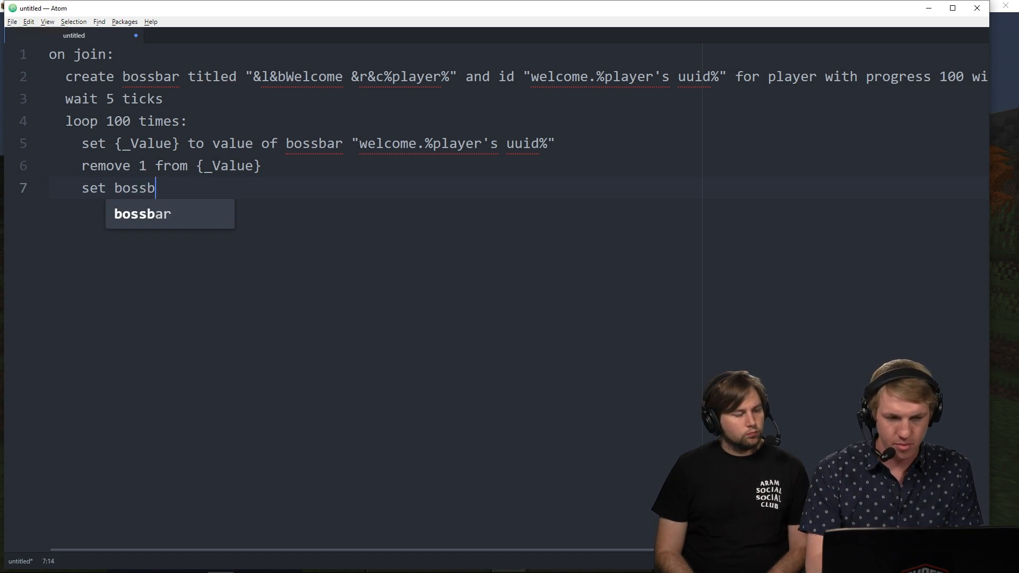
text(ar ")
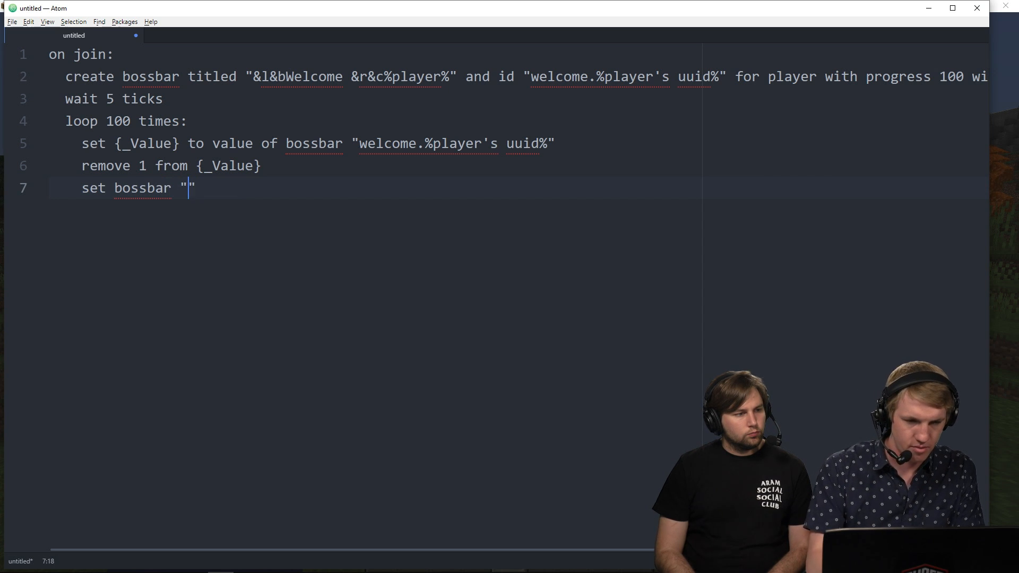
text(welcome)
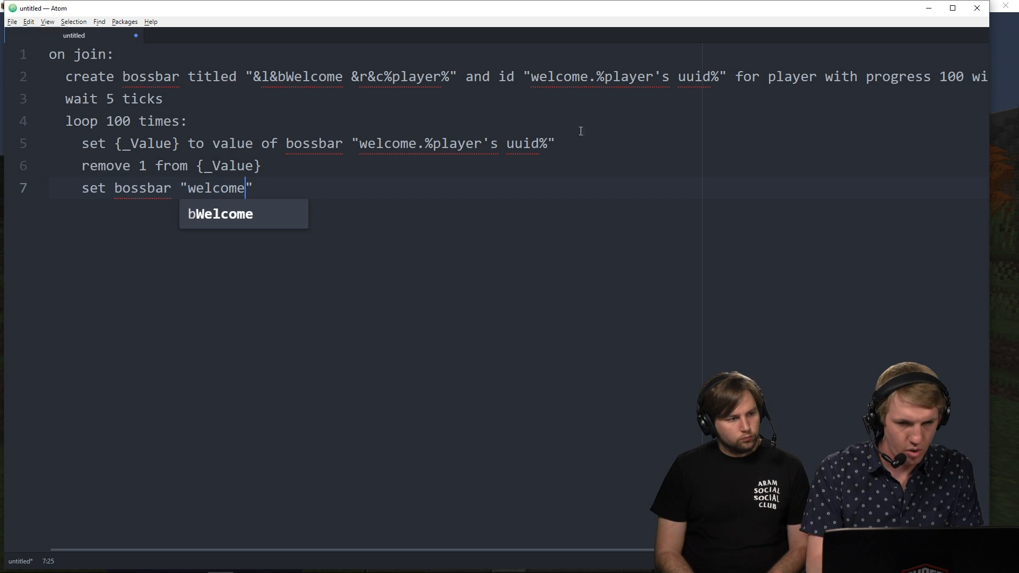
text(.%player')
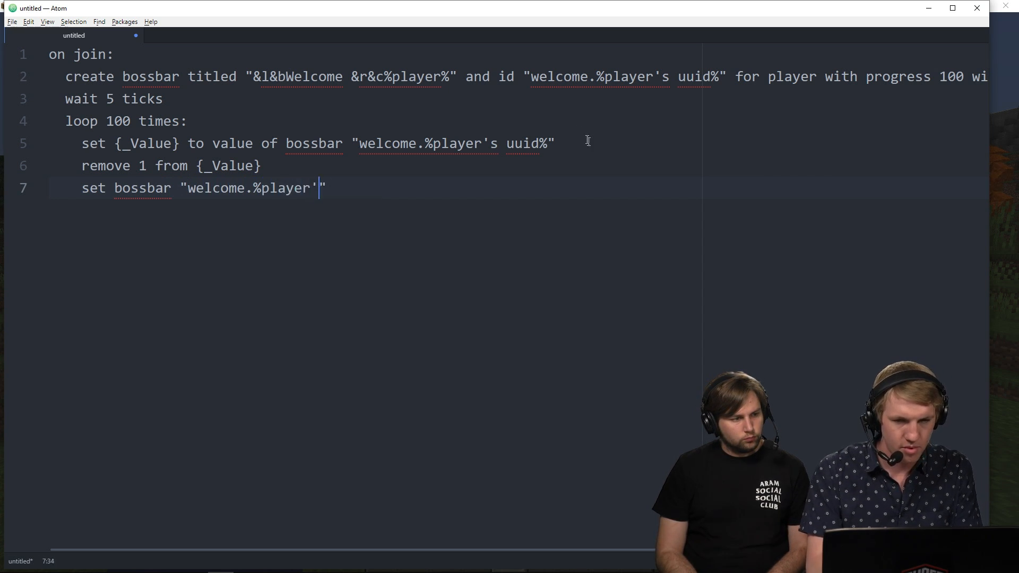
text(s uuid)
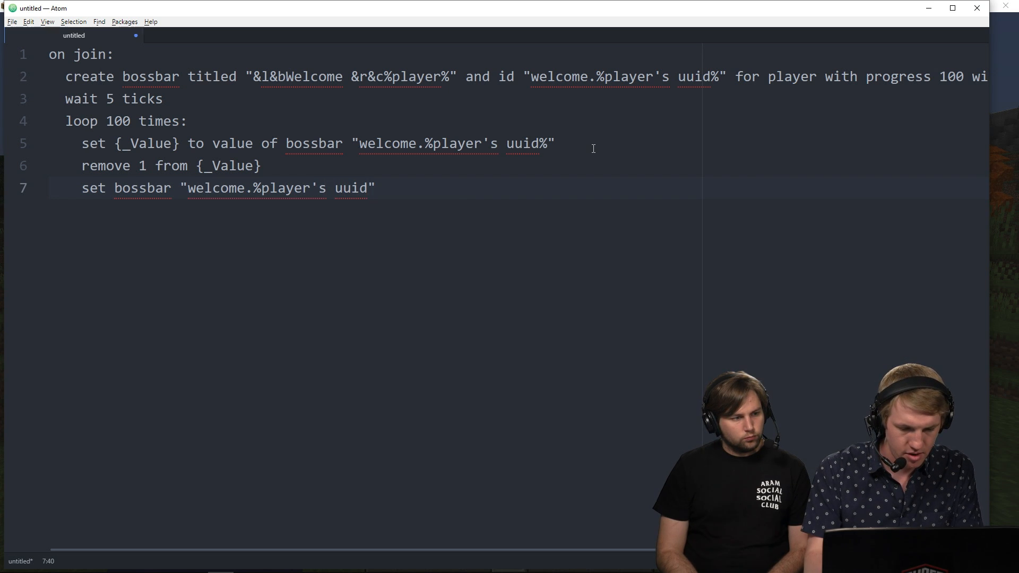
text(%)
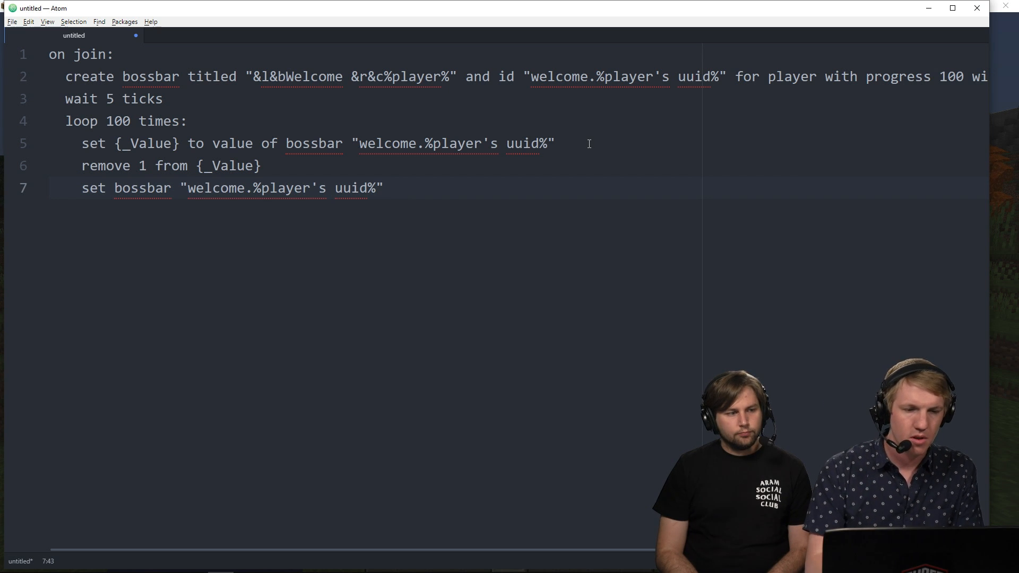
text(value to)
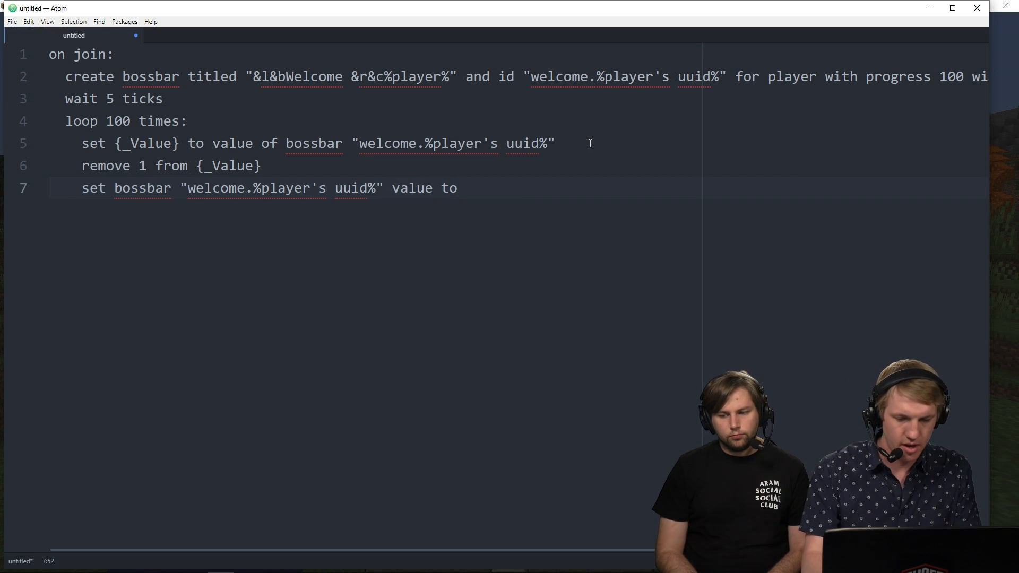
text({_V})
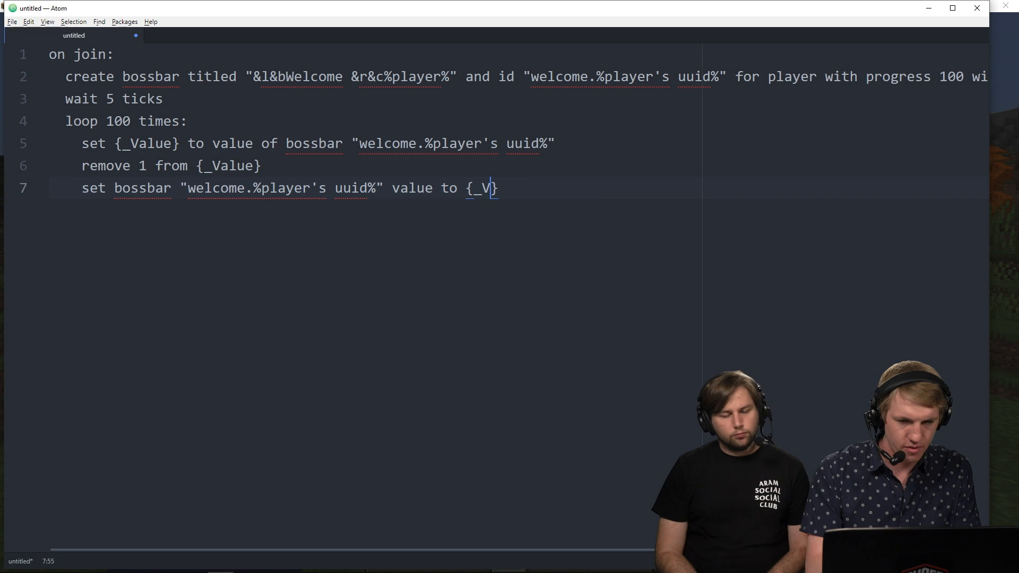
text(alue)
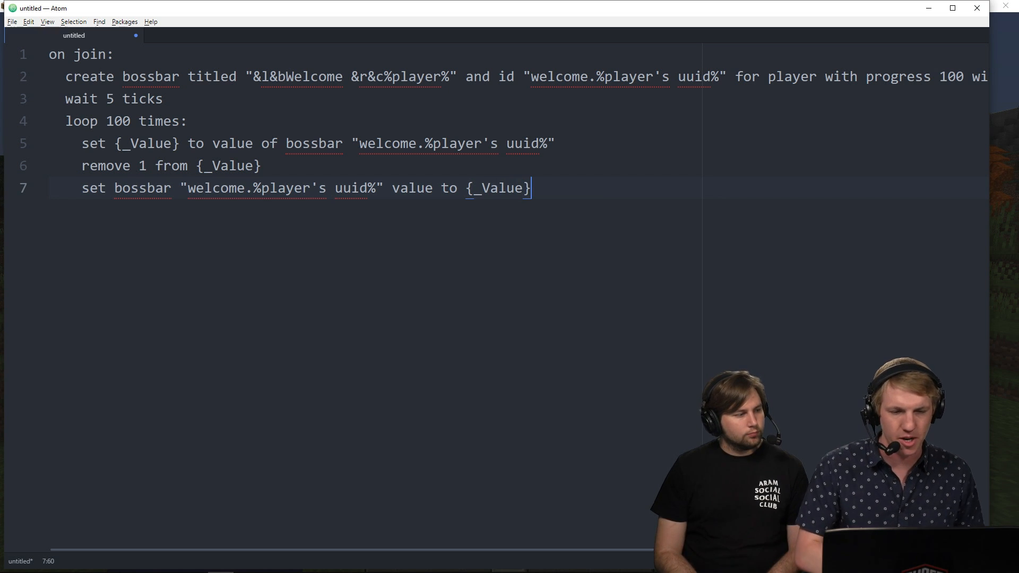
mouse_move(408, 181)
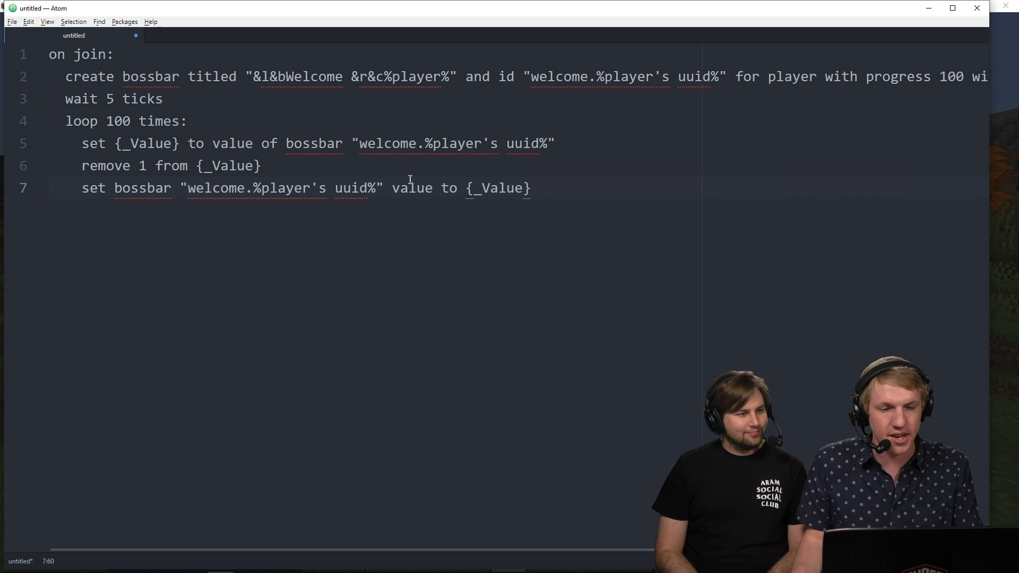
click(532, 188)
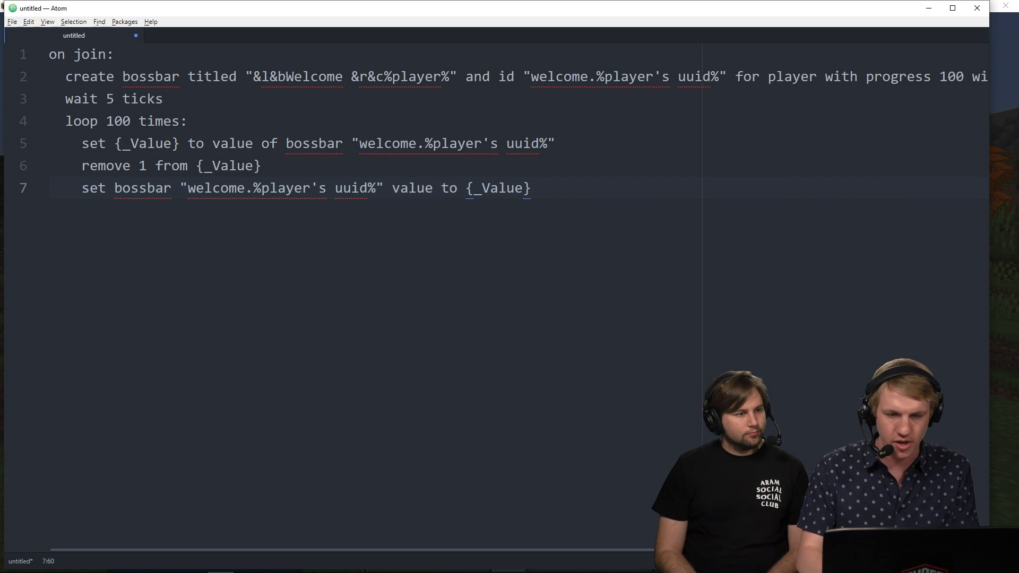
text(w)
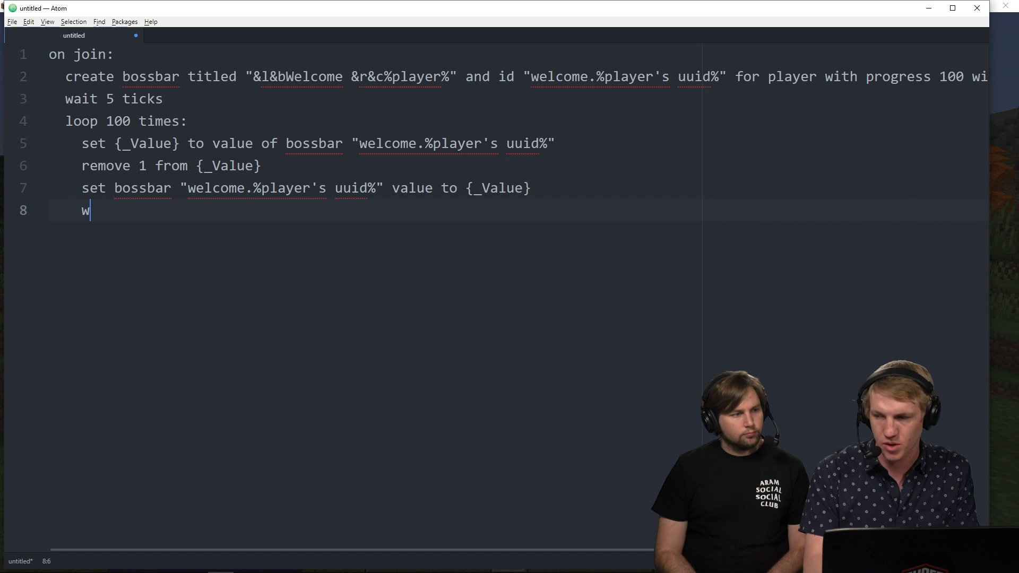
- End the loop with wait 3 ticks and begin a remove bossbar line outside it
text(ait 3 tics)
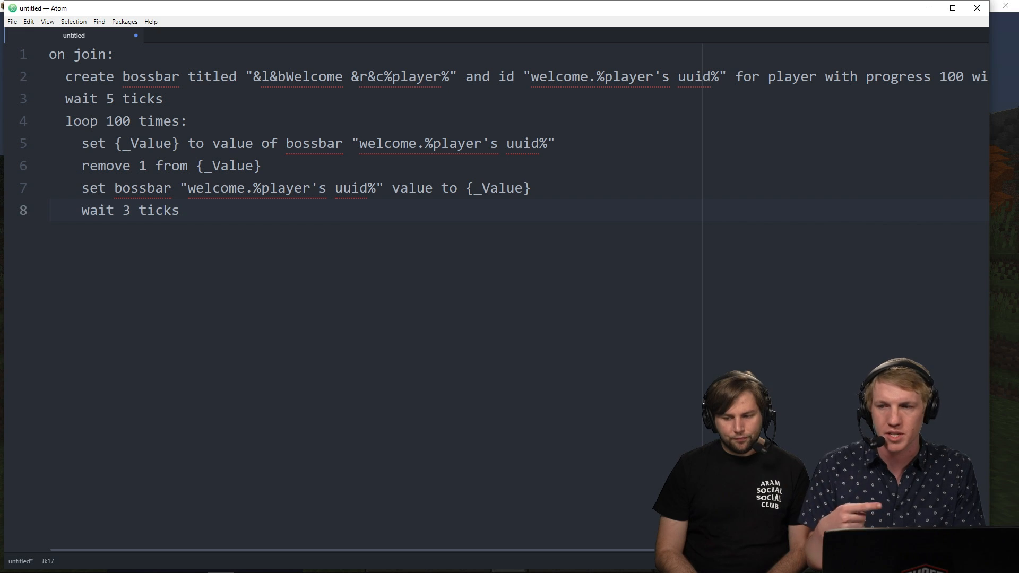
click(180, 210)
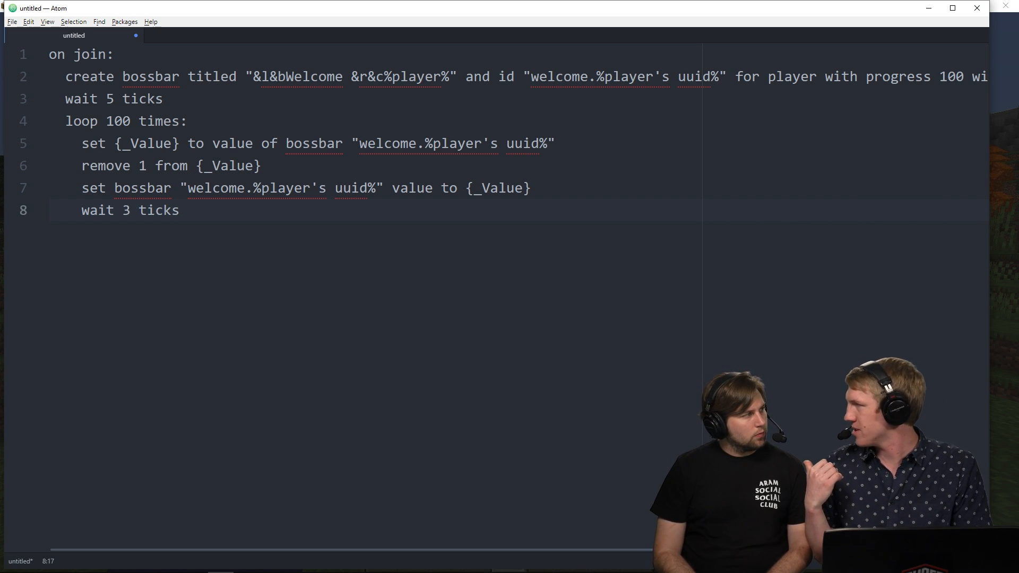
key(enter)
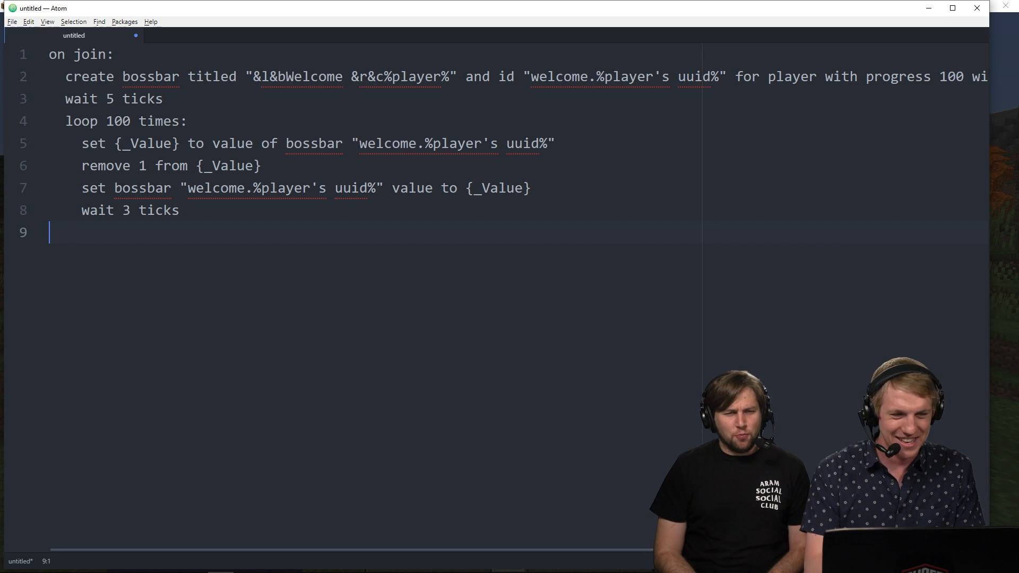
text(remove bossbar ")
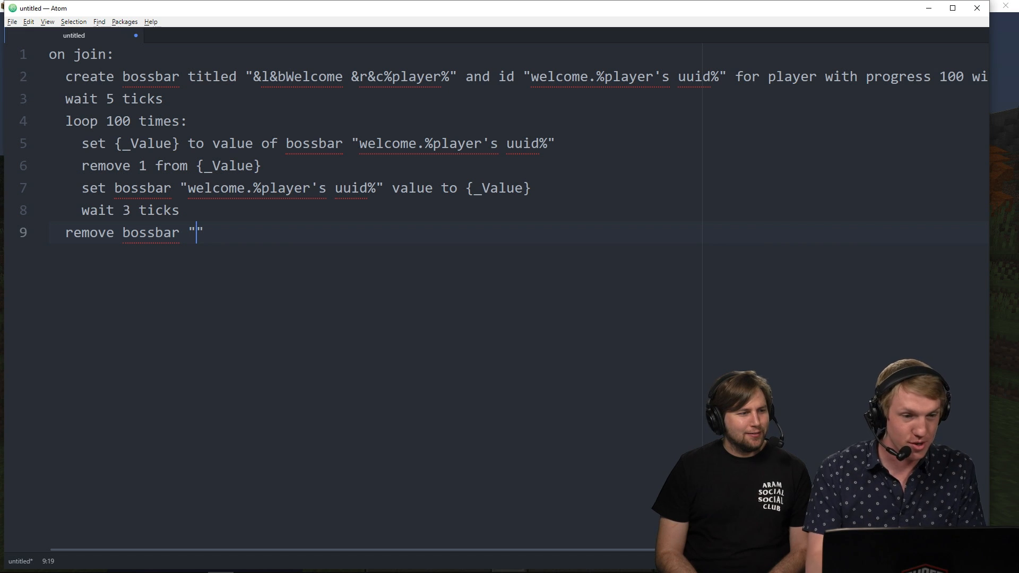
- Complete the line removing bossbar "welcome.%player's uuid%" after the loop
text(welcome.)
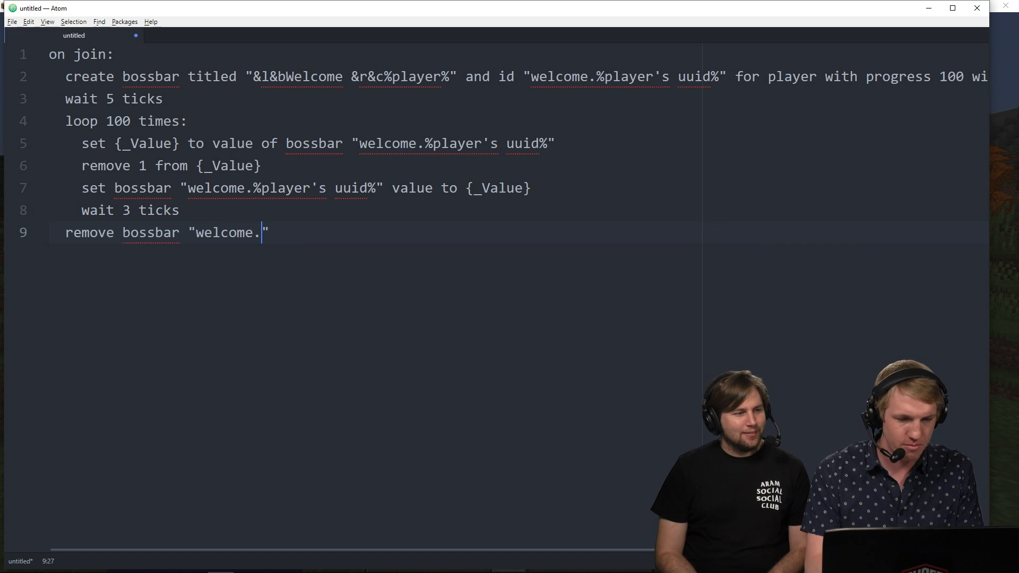
text(%play's)
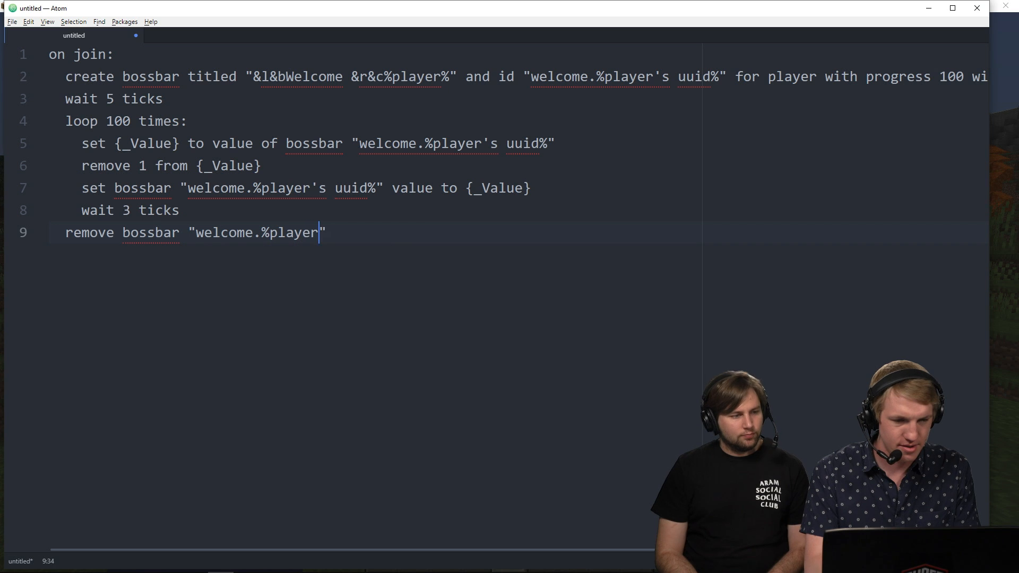
text('s uuid%")
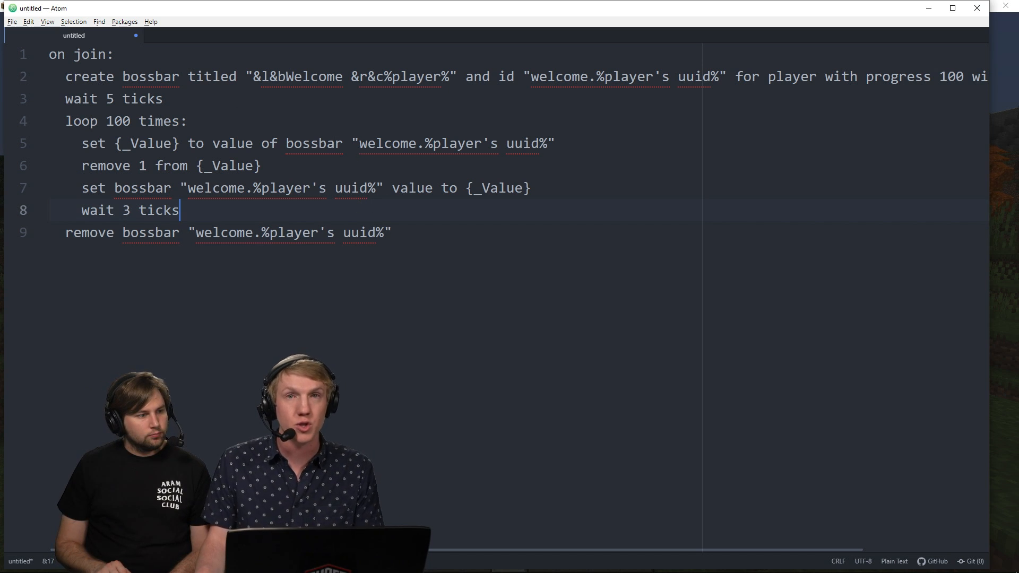
click(391, 233)
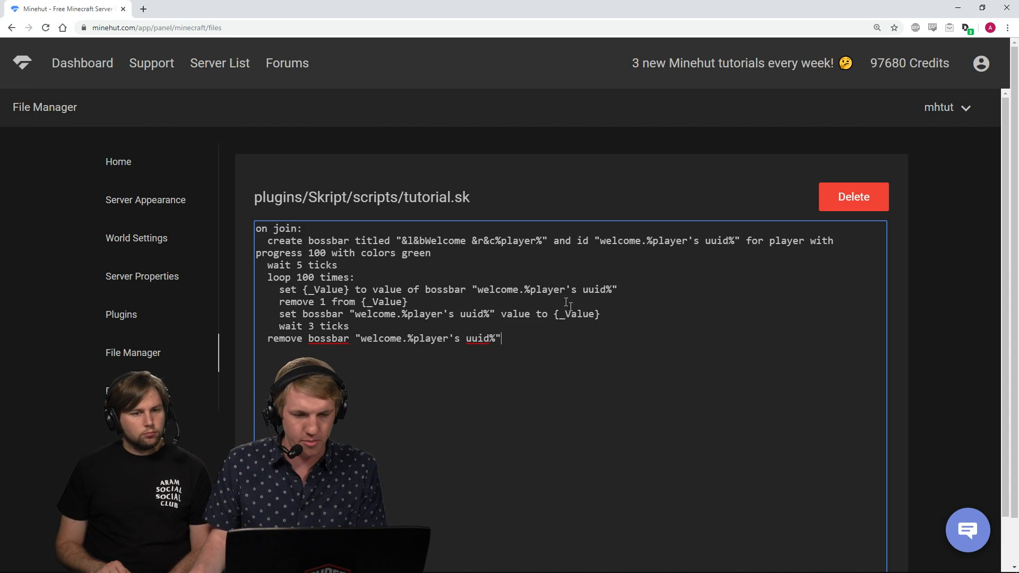
- Paste the script into plugins/Skript/scripts/tutorial.sk in the Minehut File Manager
scroll(down, 3)
text(/sk rel)
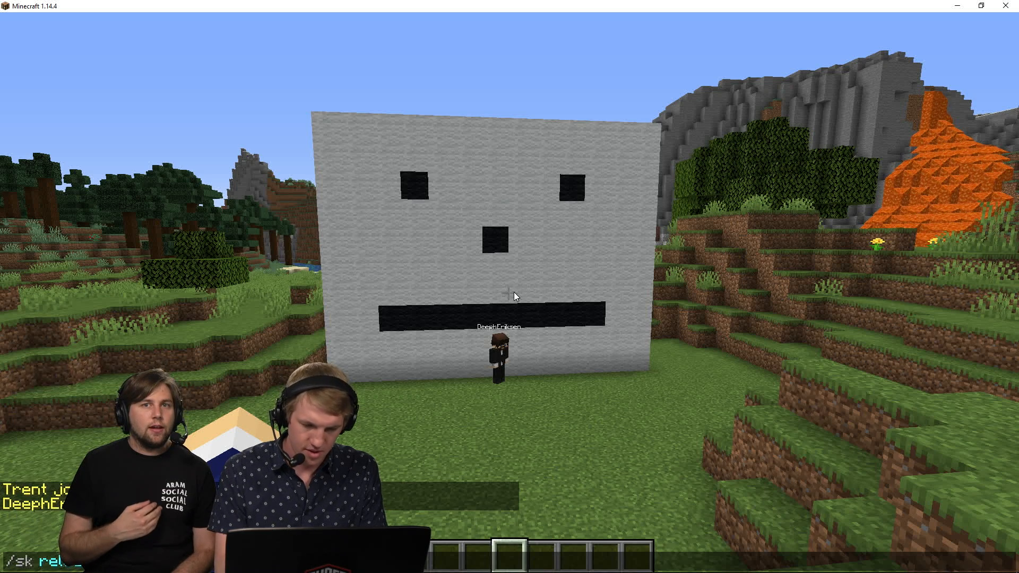
- Run /sk reload in chat and bring up the game menu to leave the server
key(Return)
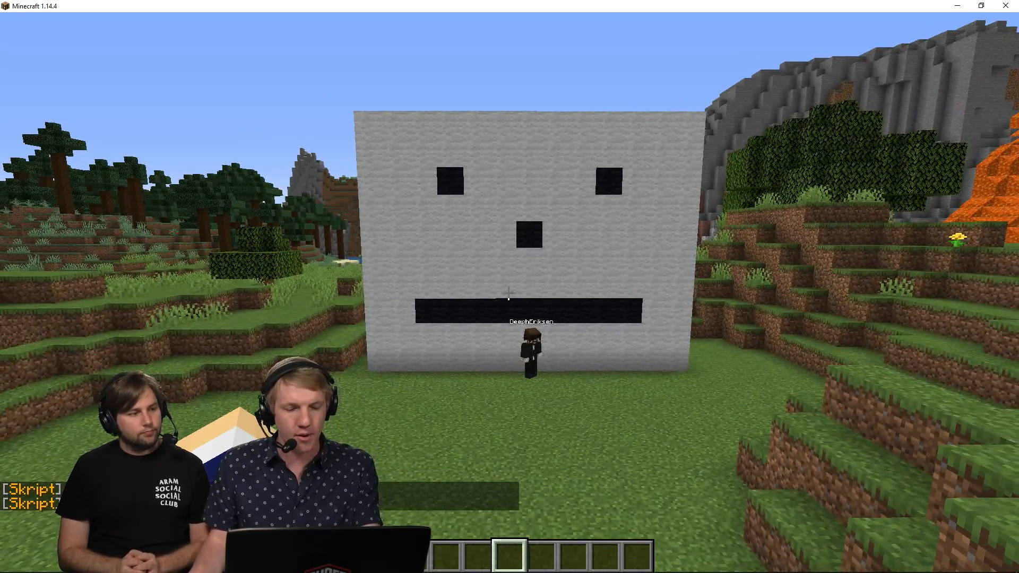
key(Escape)
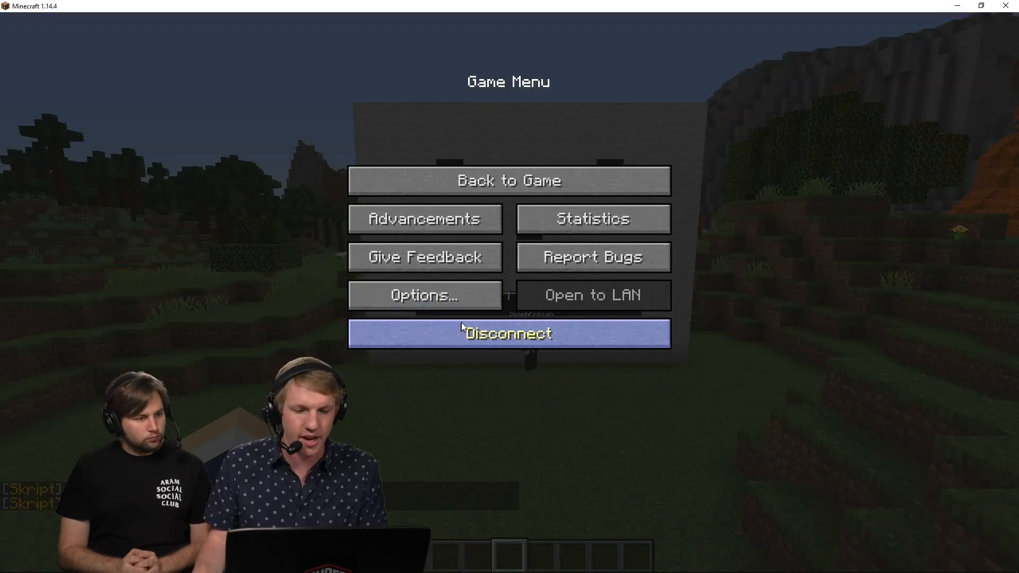